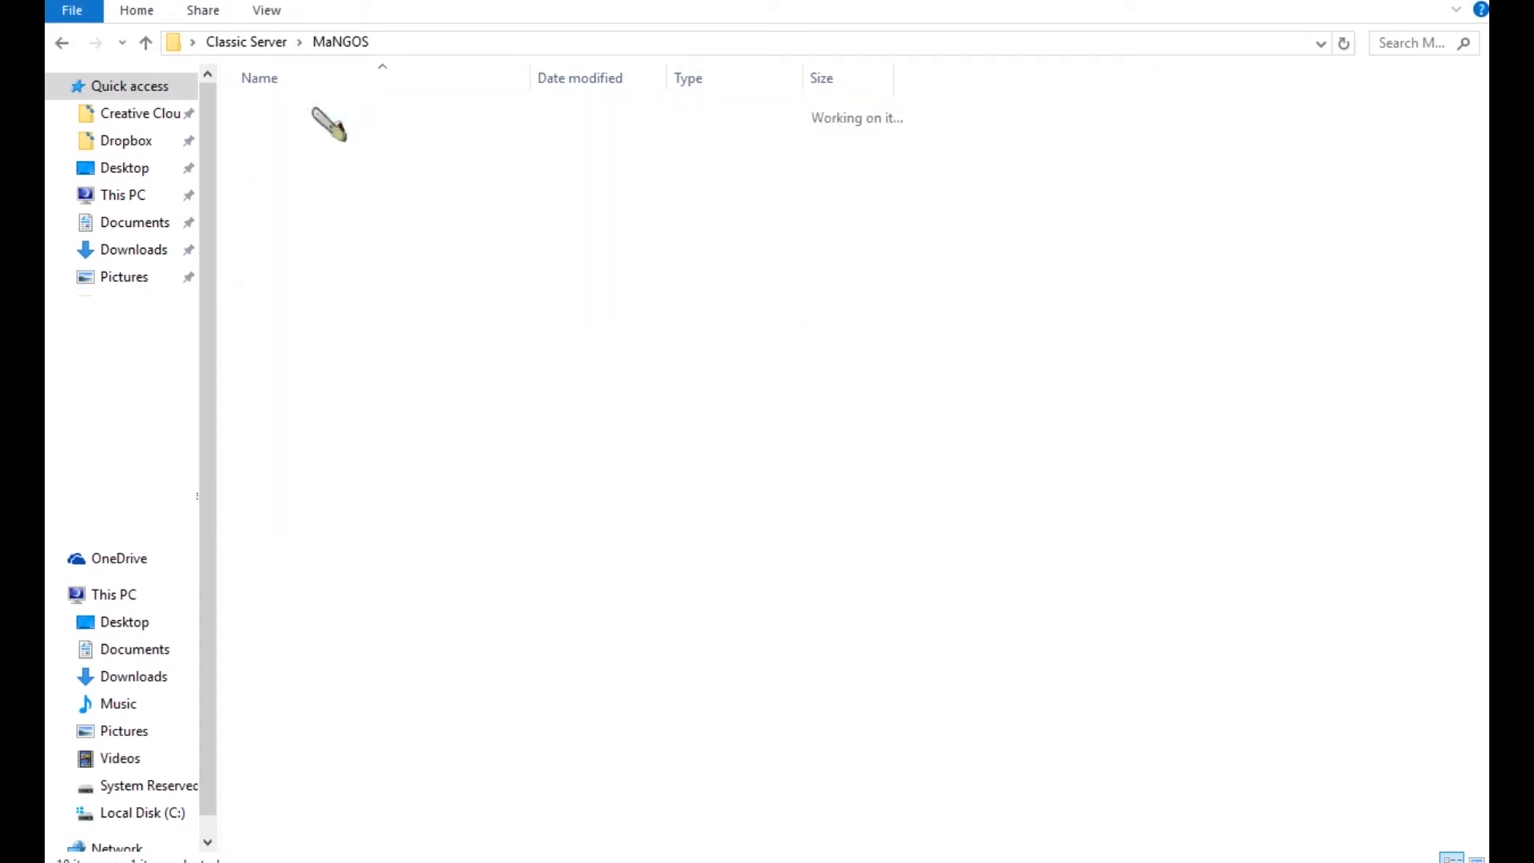
- Launch the SQL server from the MaNGOS _Server folder via the Start SQL script
{"action": "left_click", "coordinate": [289, 206]}
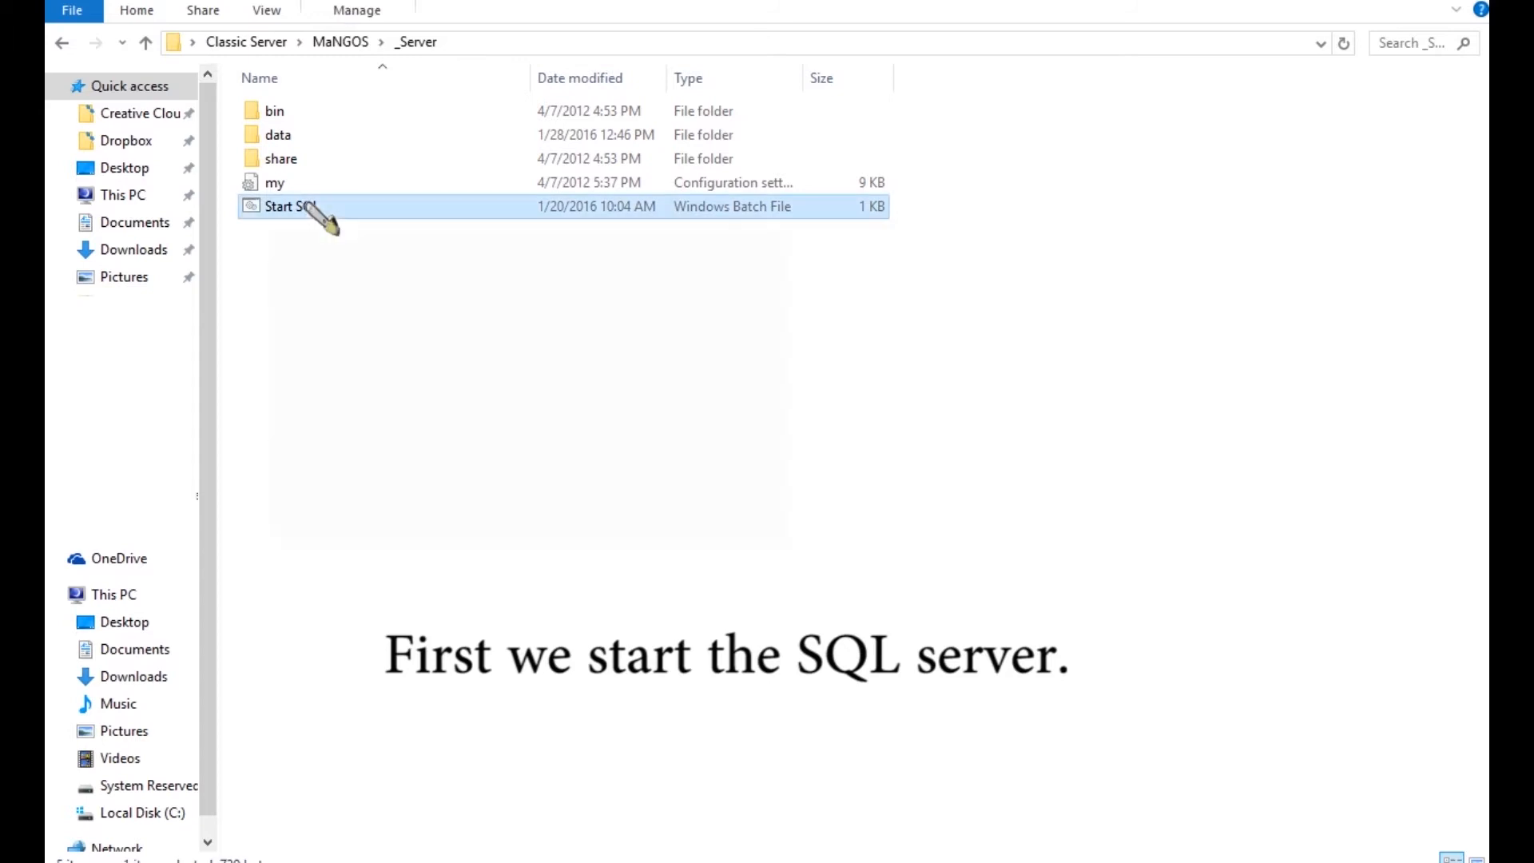
{"action": "double_click", "coordinate": [290, 206]}
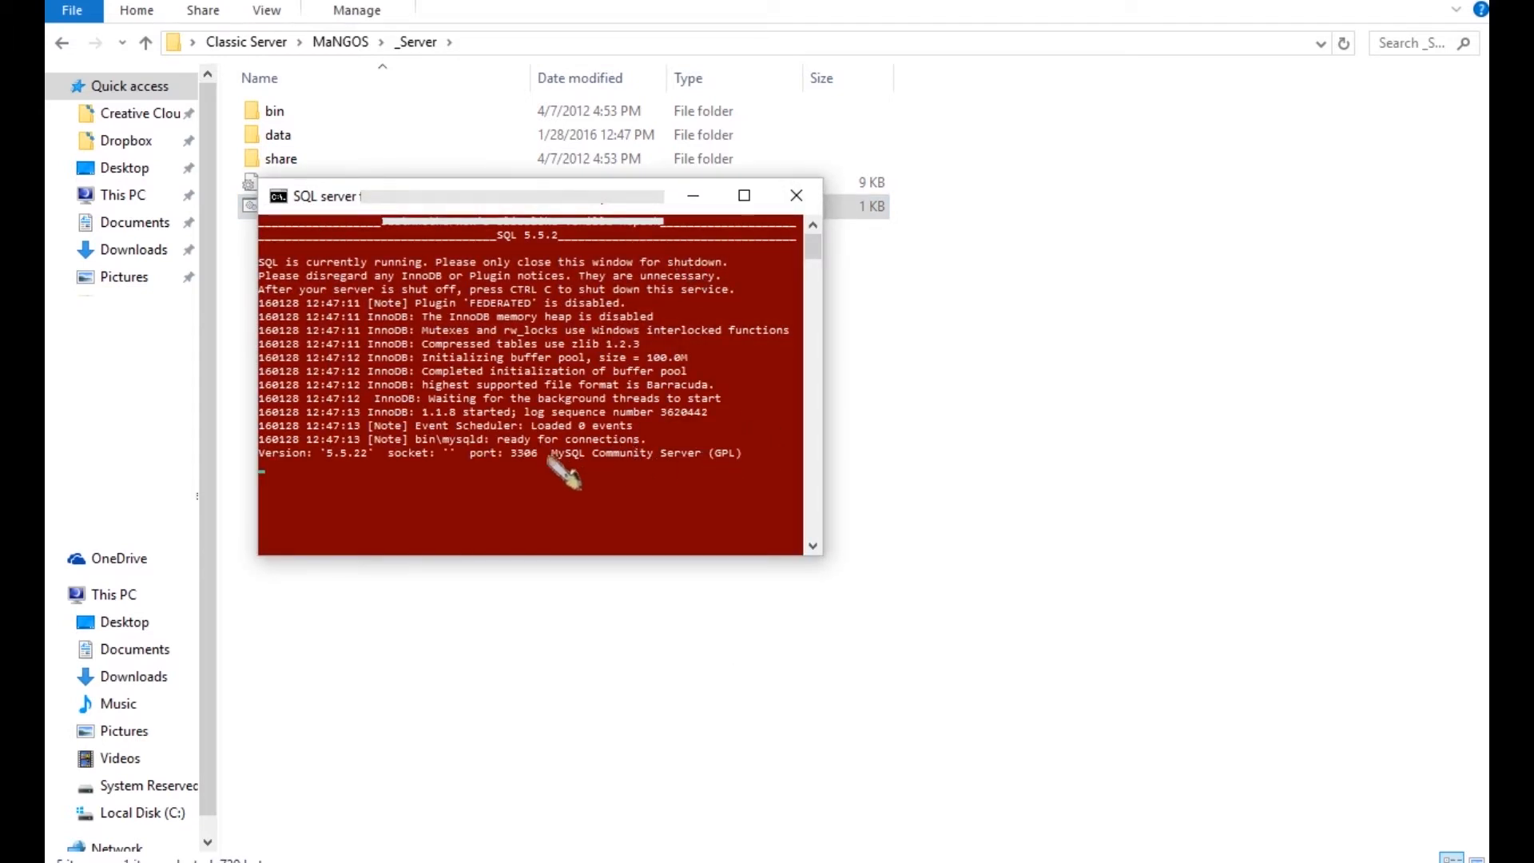
{"action": "mouse_move", "coordinate": [719, 435]}
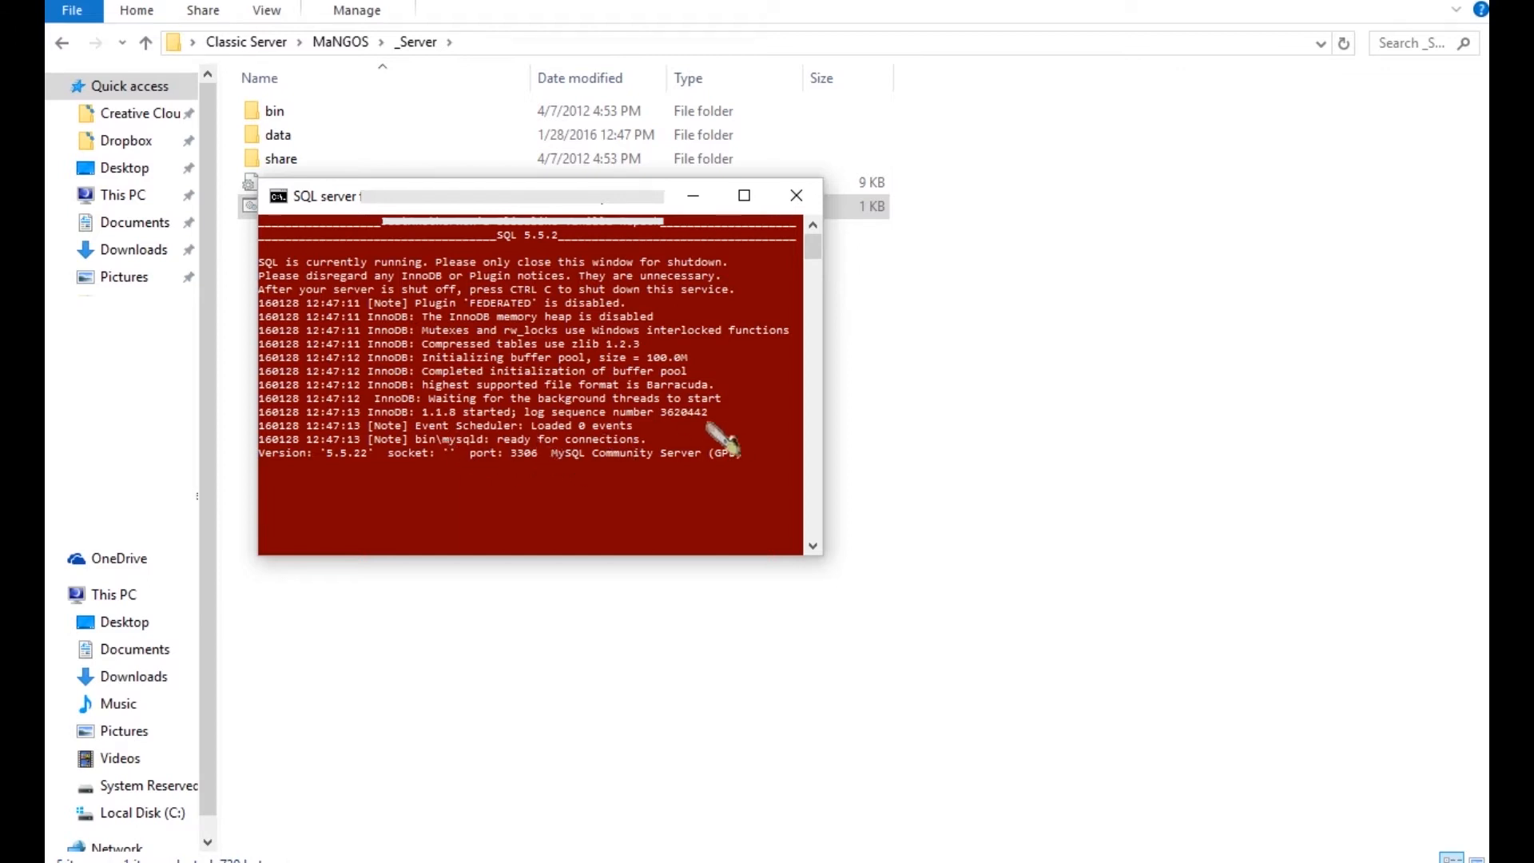
- Start the realmd login server and mangosd world server from the MaNGOS folder
{"action": "left_click", "coordinate": [796, 195]}
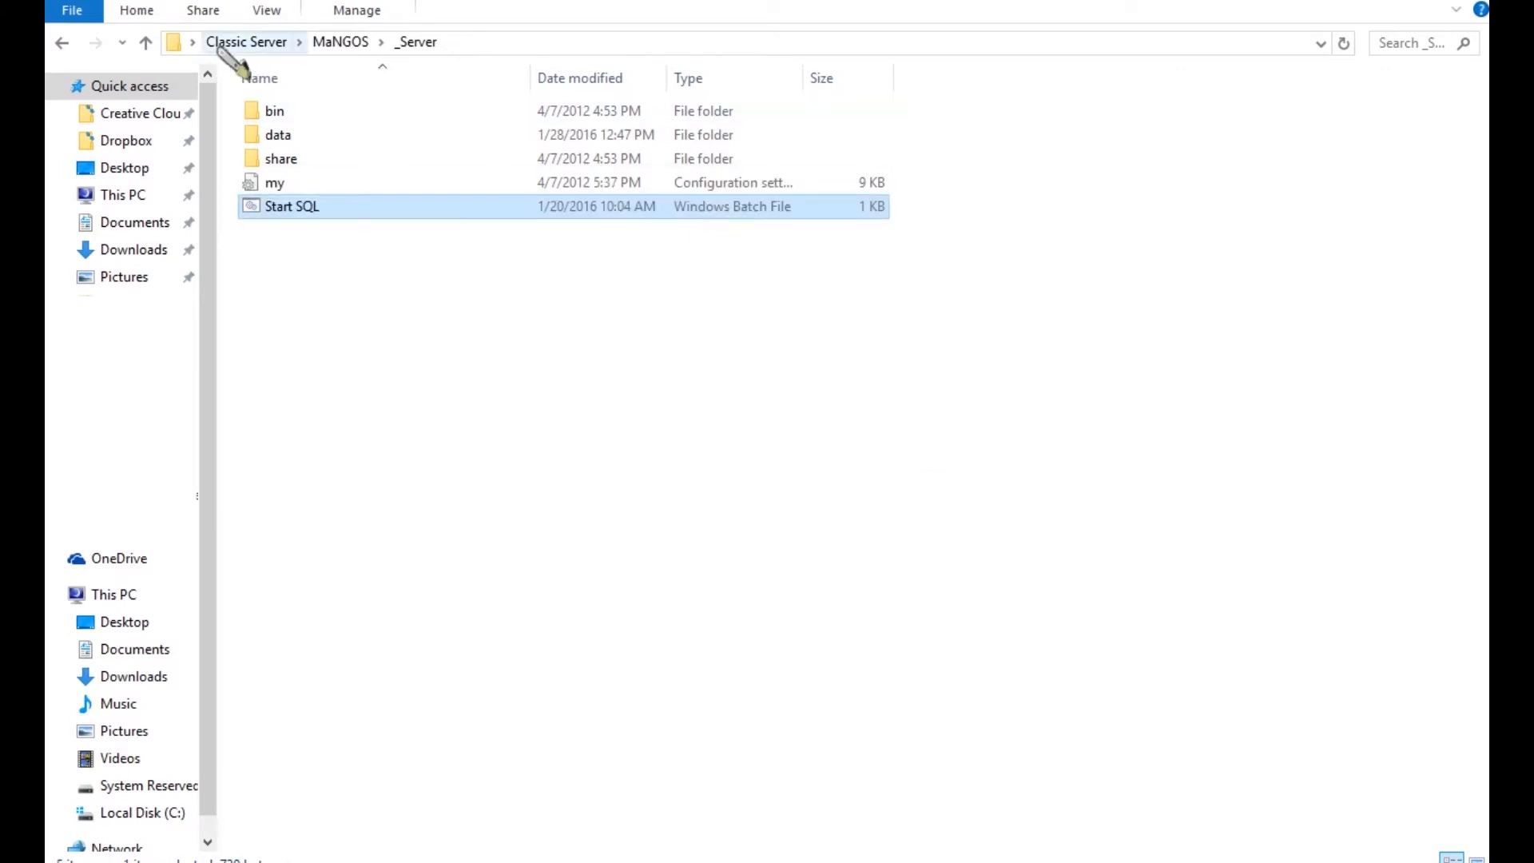
{"action": "left_click", "coordinate": [339, 42]}
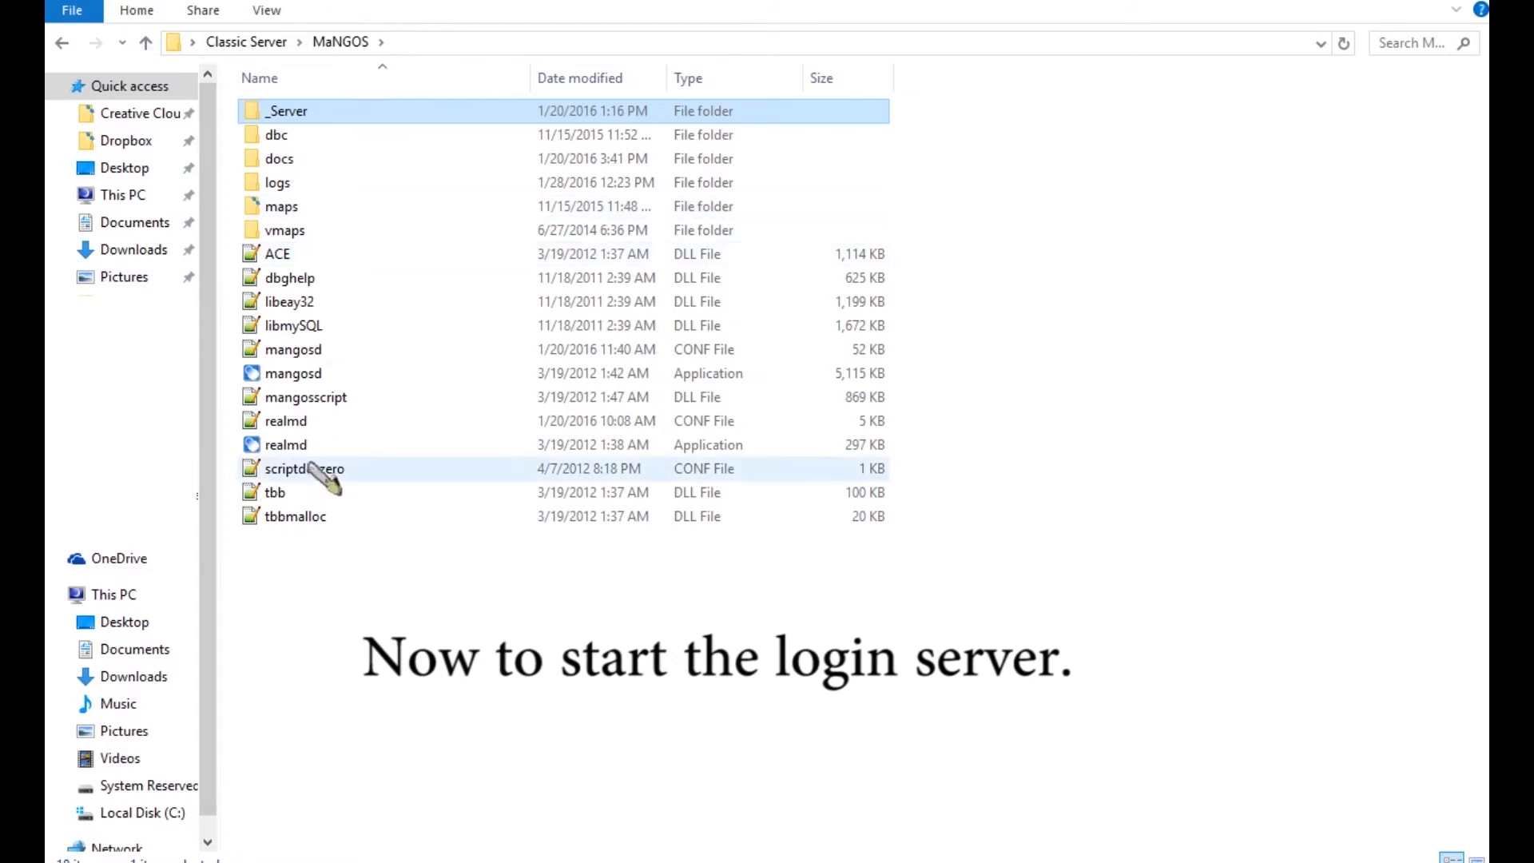
{"action": "double_click", "coordinate": [286, 445]}
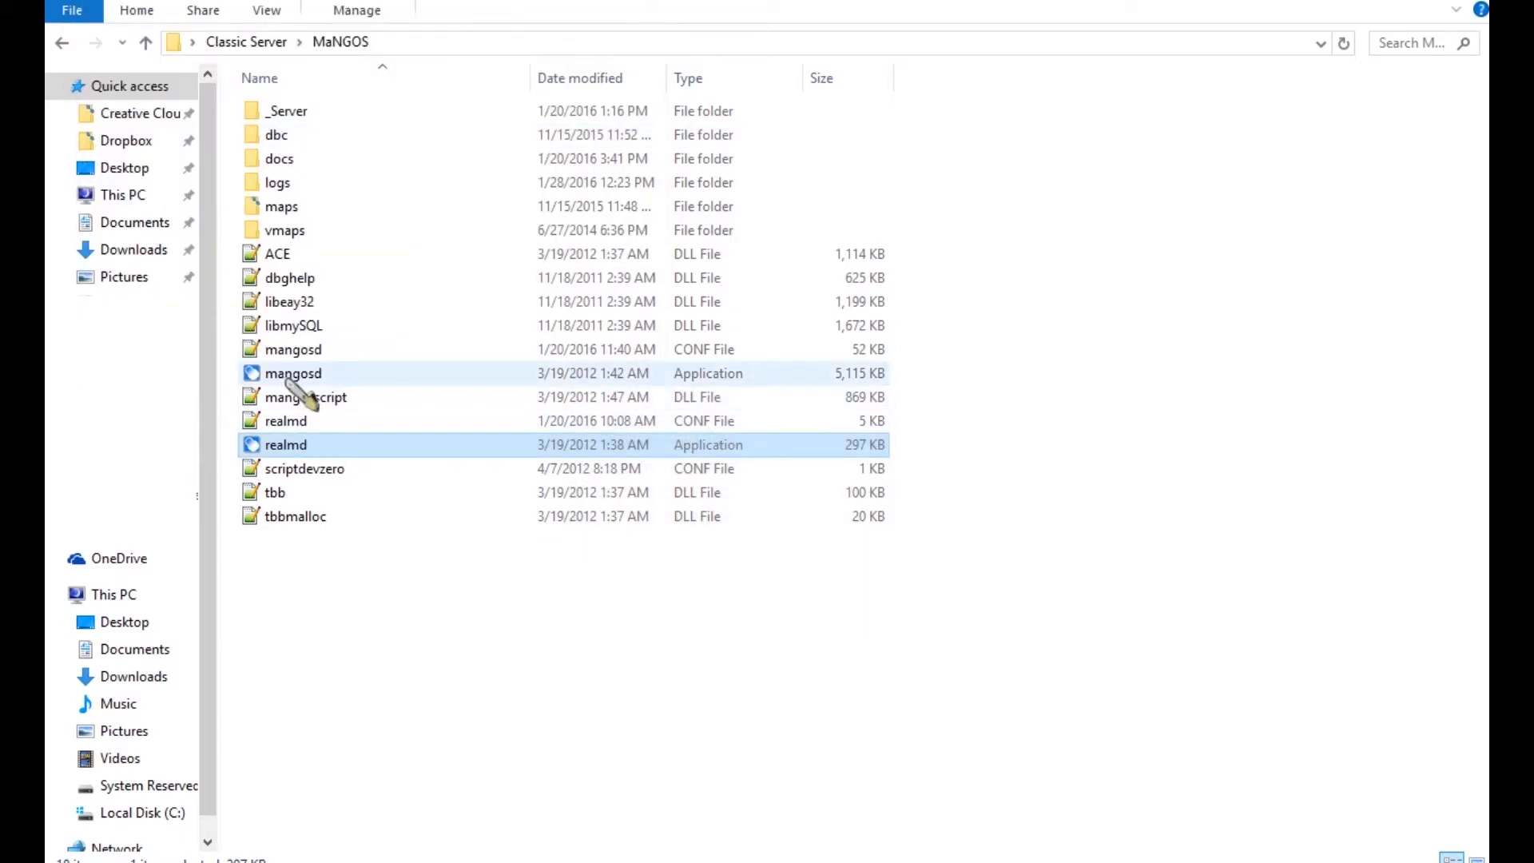
{"action": "double_click", "coordinate": [293, 372]}
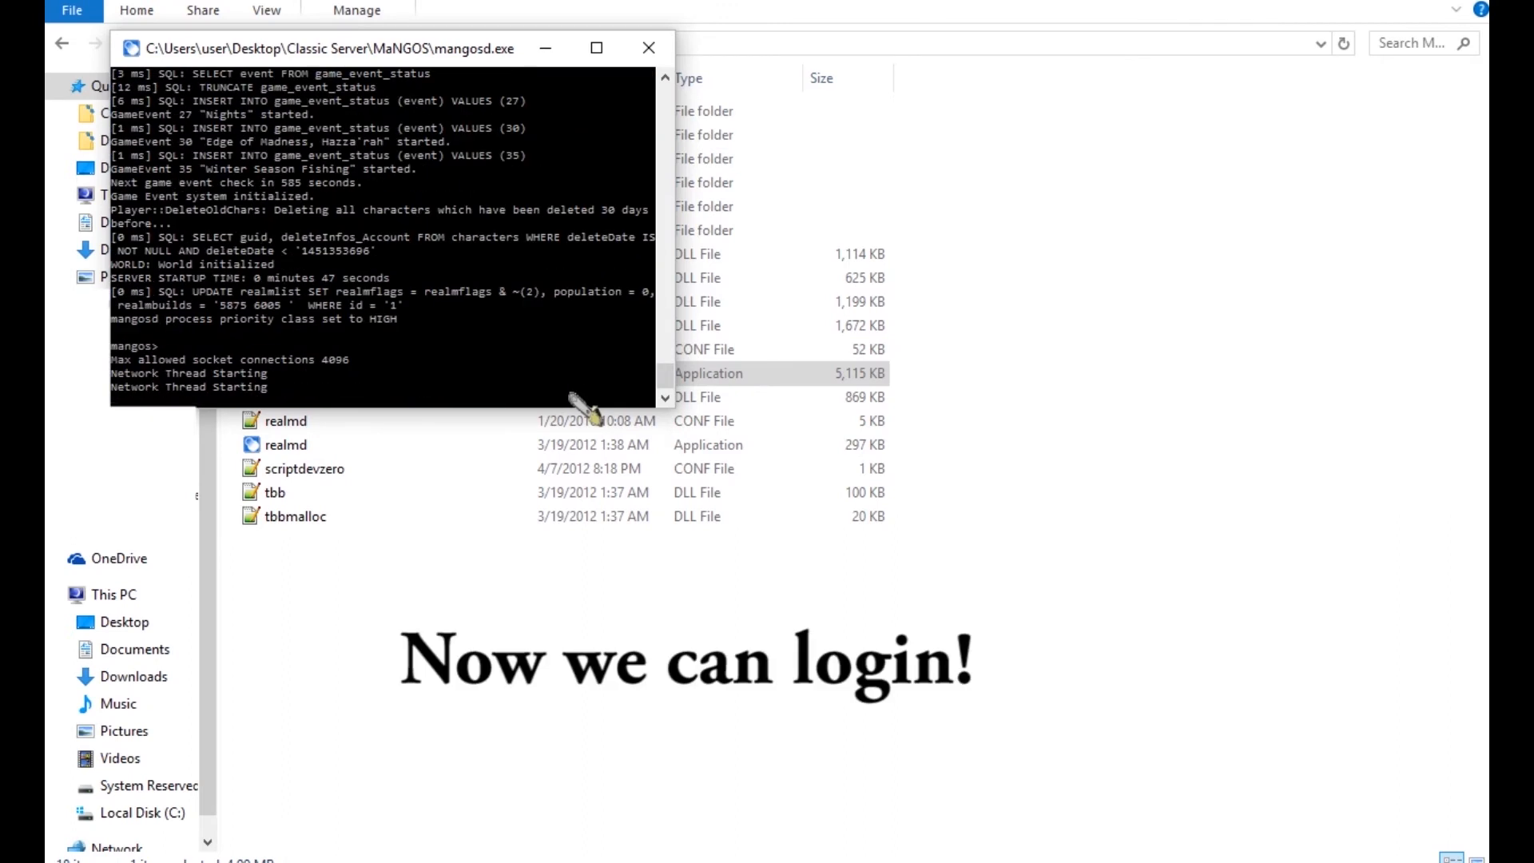
{"action": "mouse_move", "coordinate": [216, 377]}
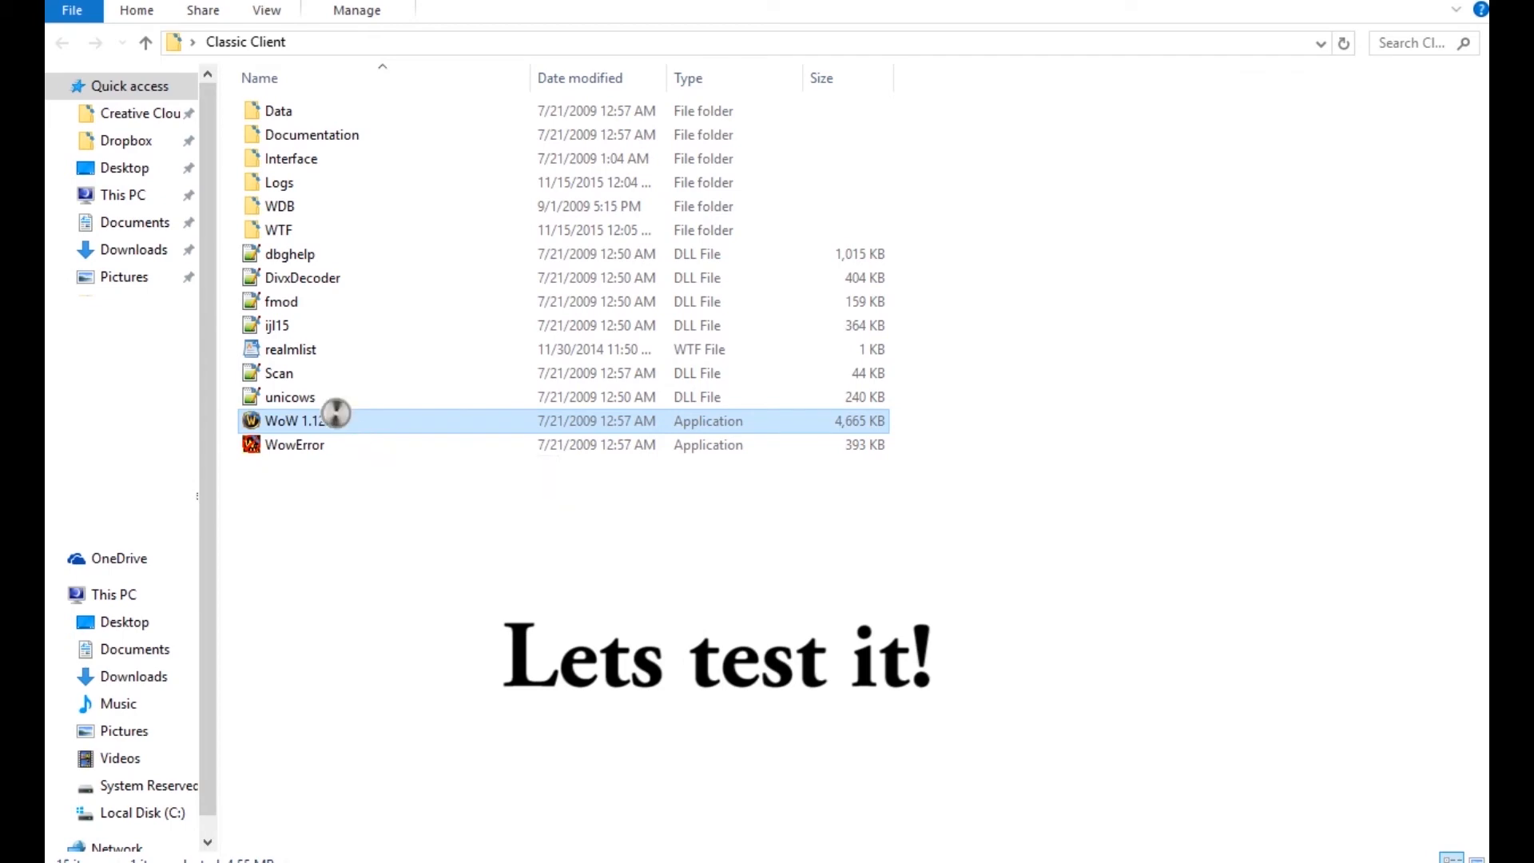
- Launch the WoW 1.12 client and log in with the account password
{"action": "double_click", "coordinate": [294, 420]}
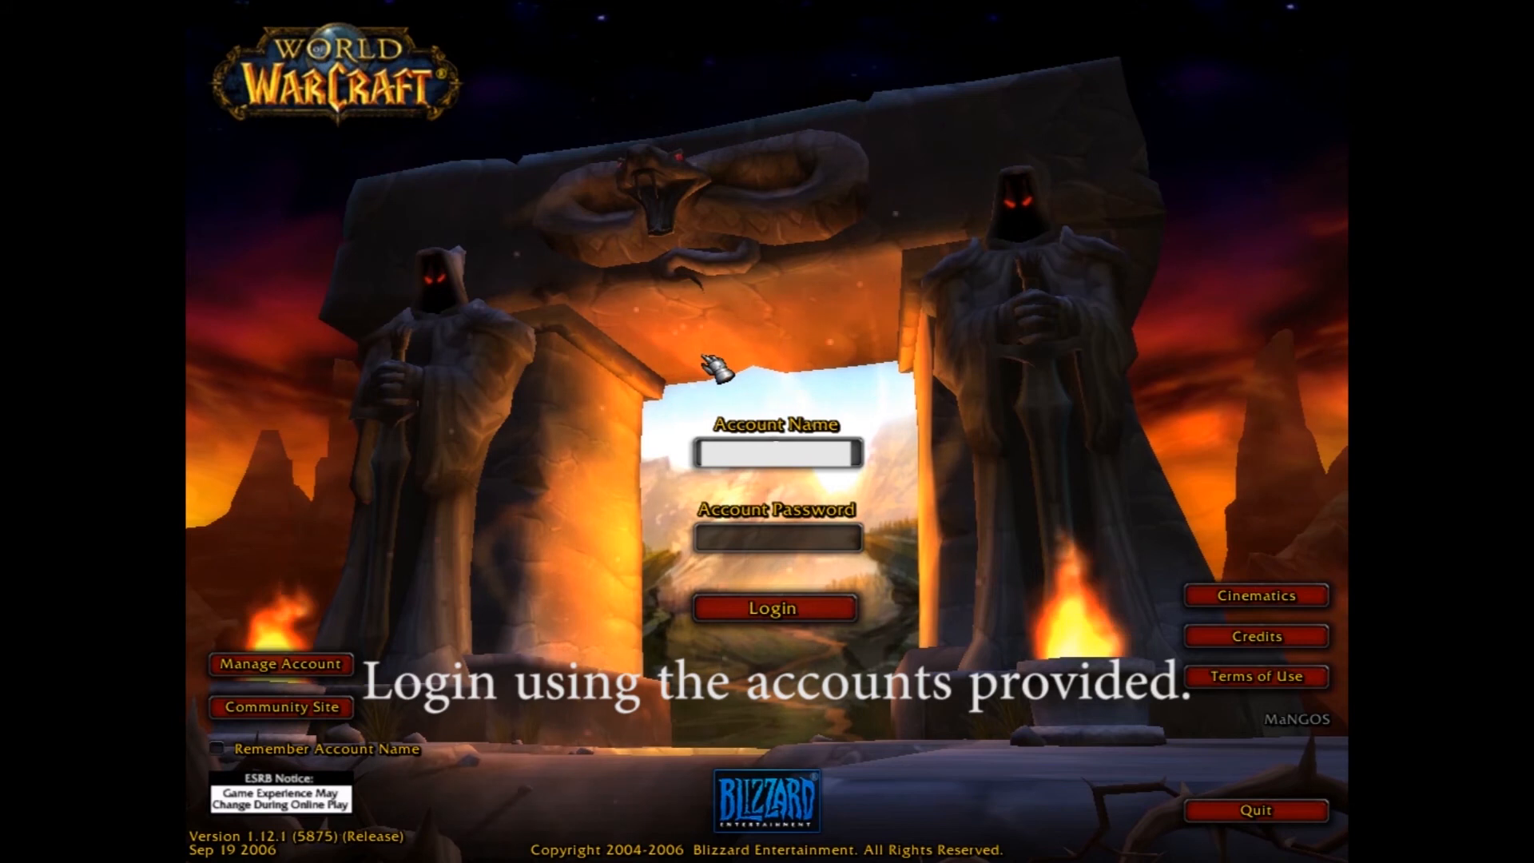
{"action": "left_click", "coordinate": [778, 536]}
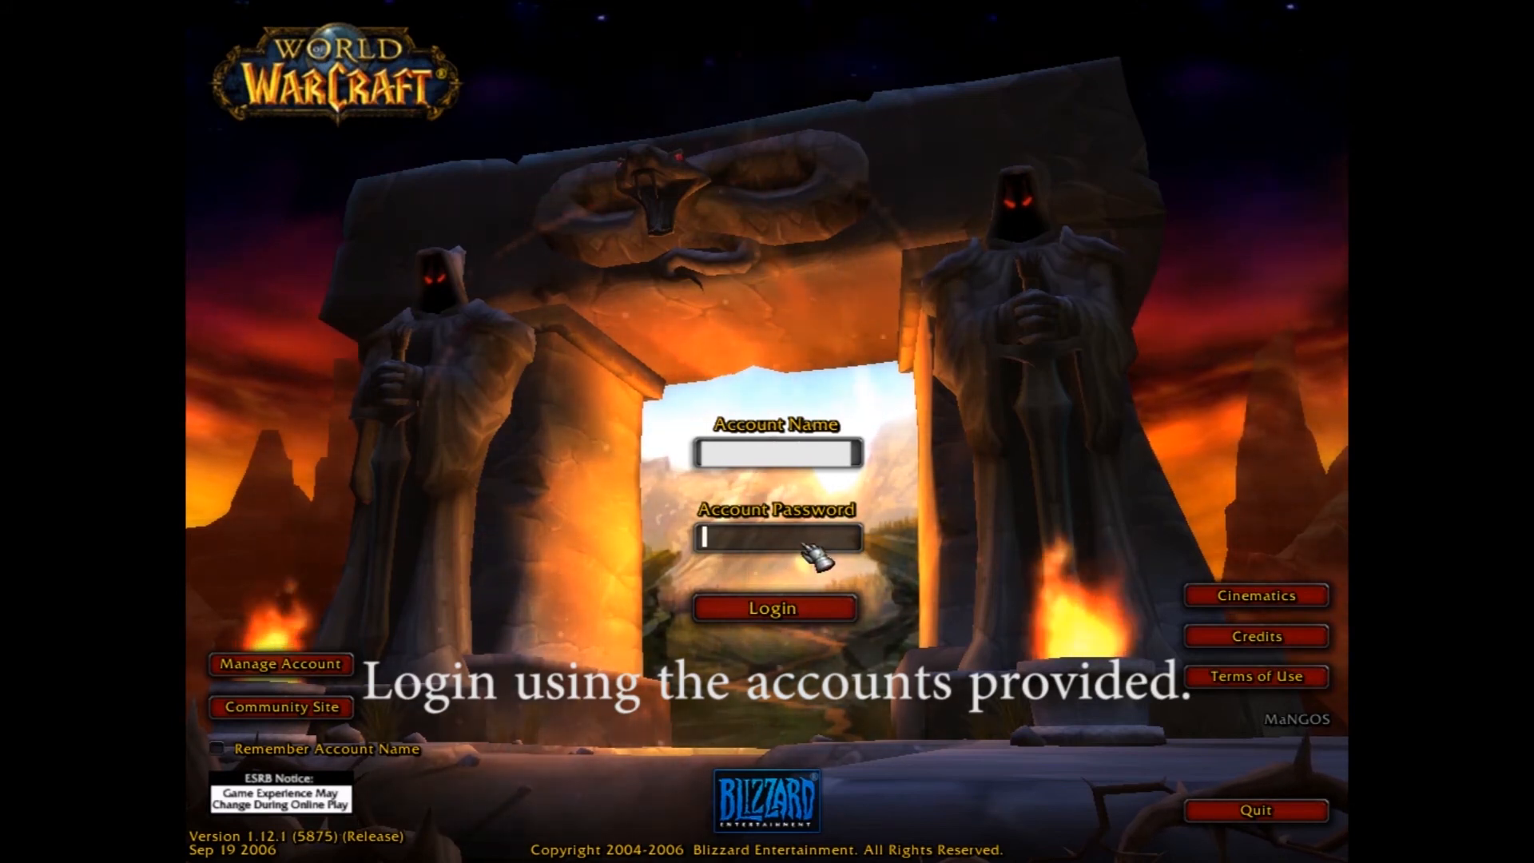
{"action": "type", "text": "***"}
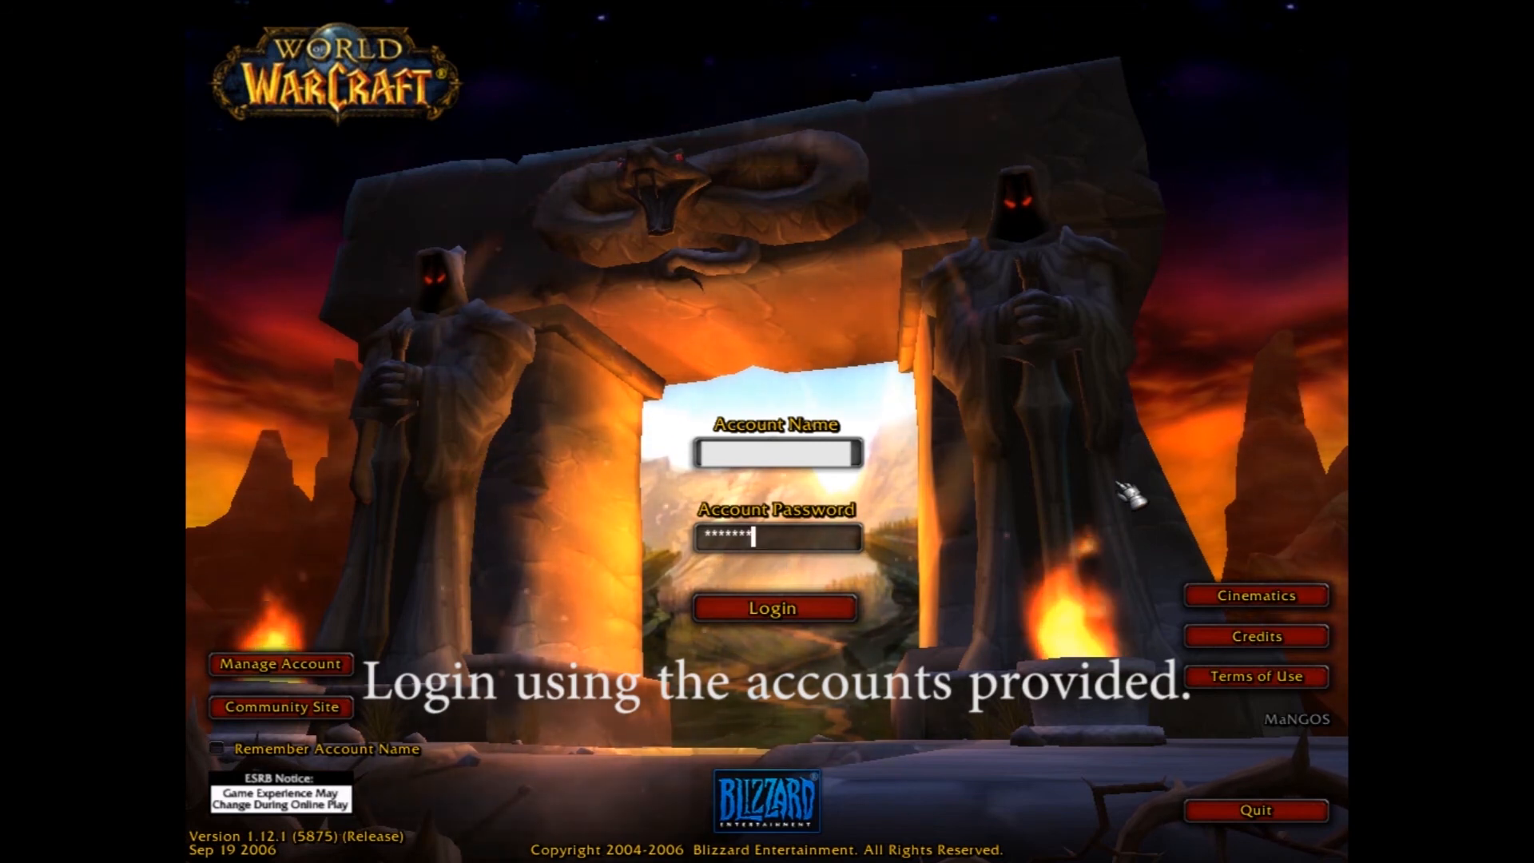
{"action": "left_click", "coordinate": [772, 607]}
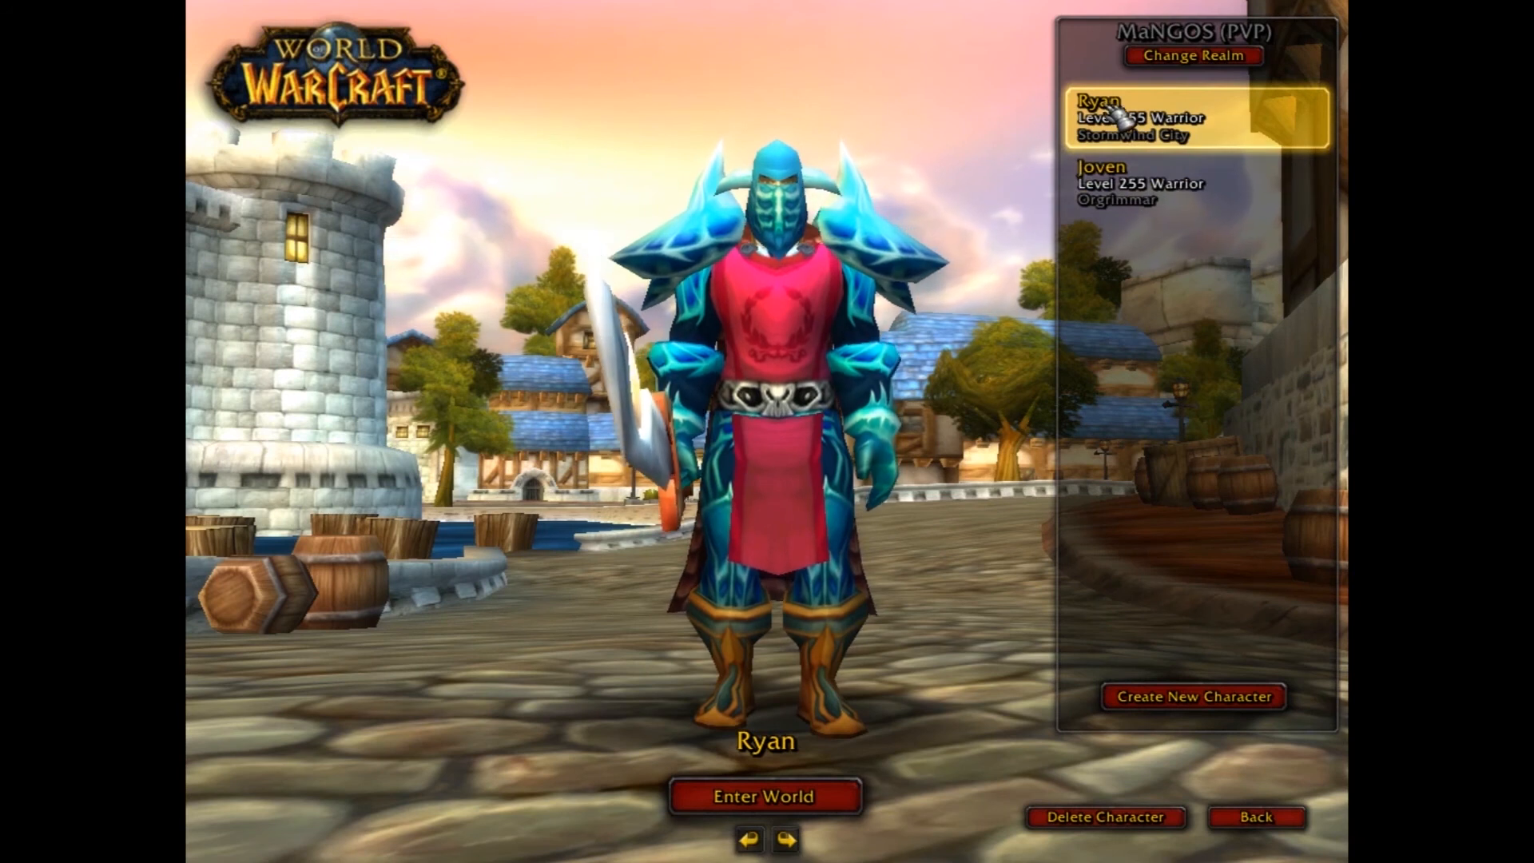
- Preview Joven, select Ryan and enter the world in Stormwind's Trade District
{"action": "left_click", "coordinate": [1154, 184]}
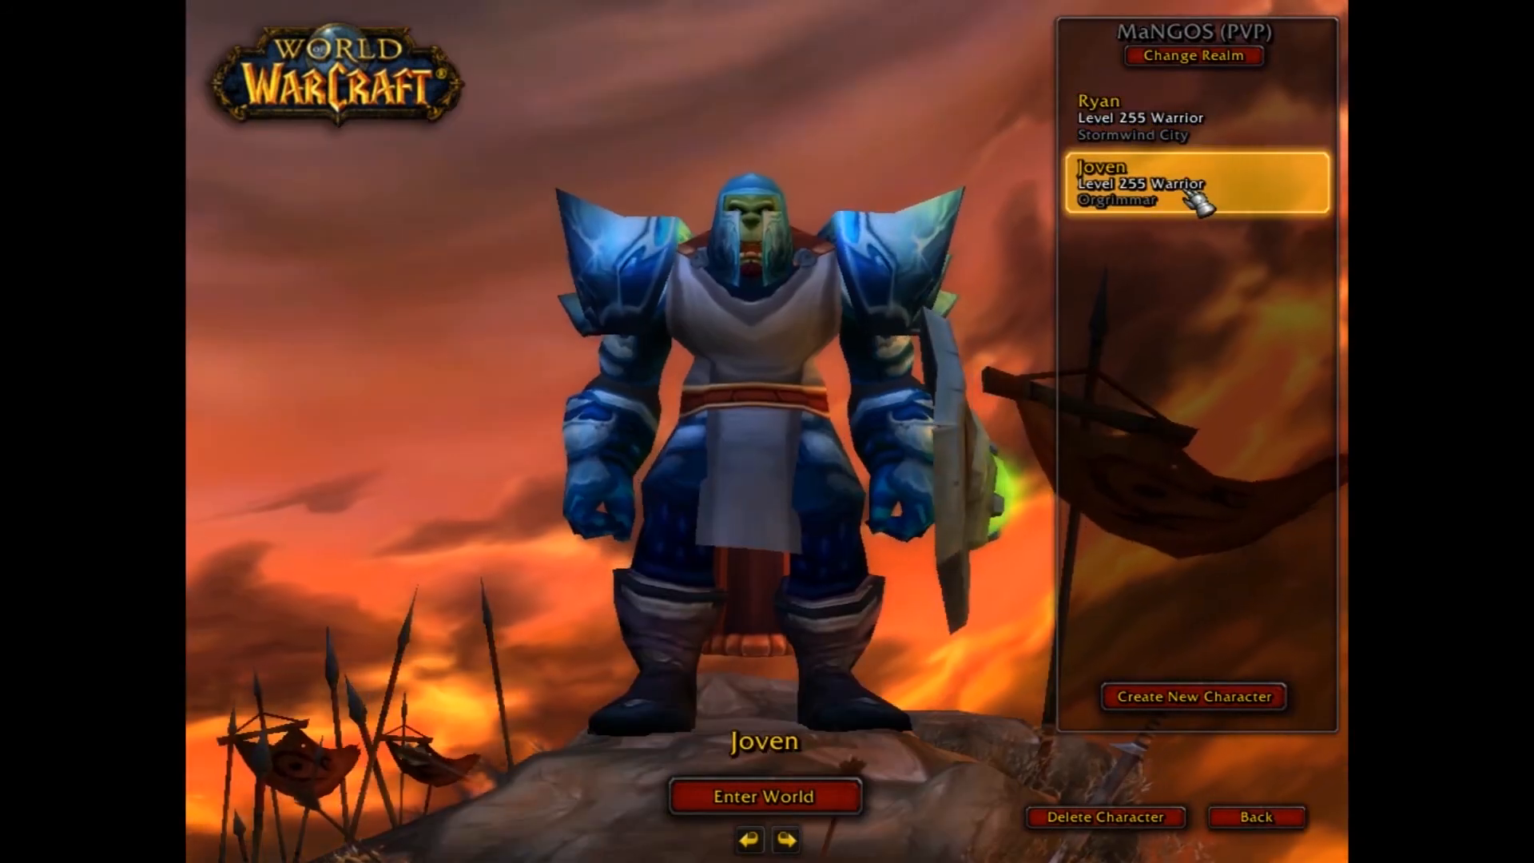
{"action": "left_click", "coordinate": [1154, 117]}
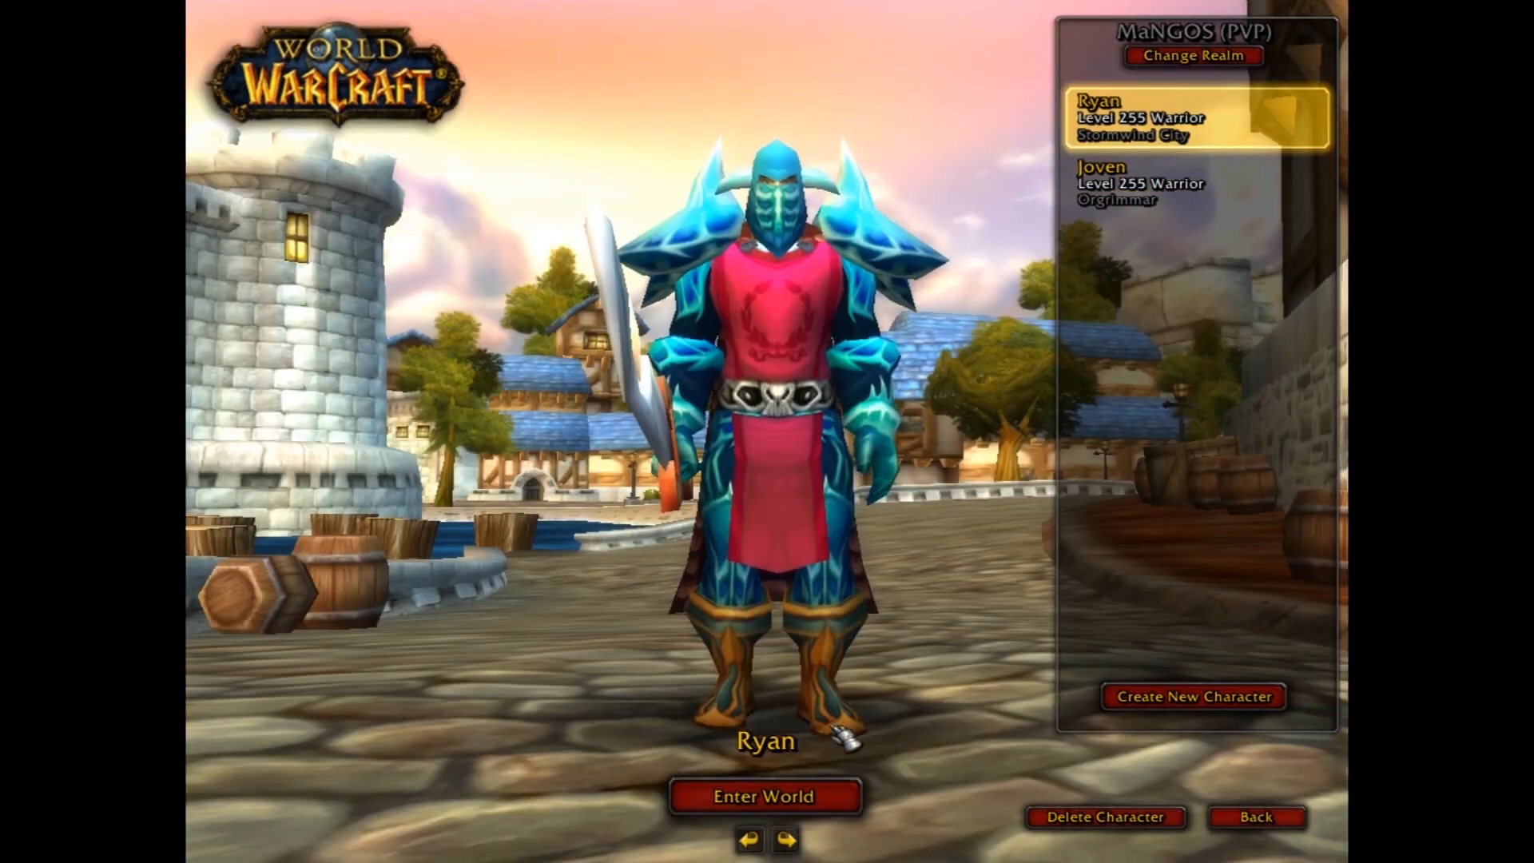
{"action": "left_click", "coordinate": [766, 794]}
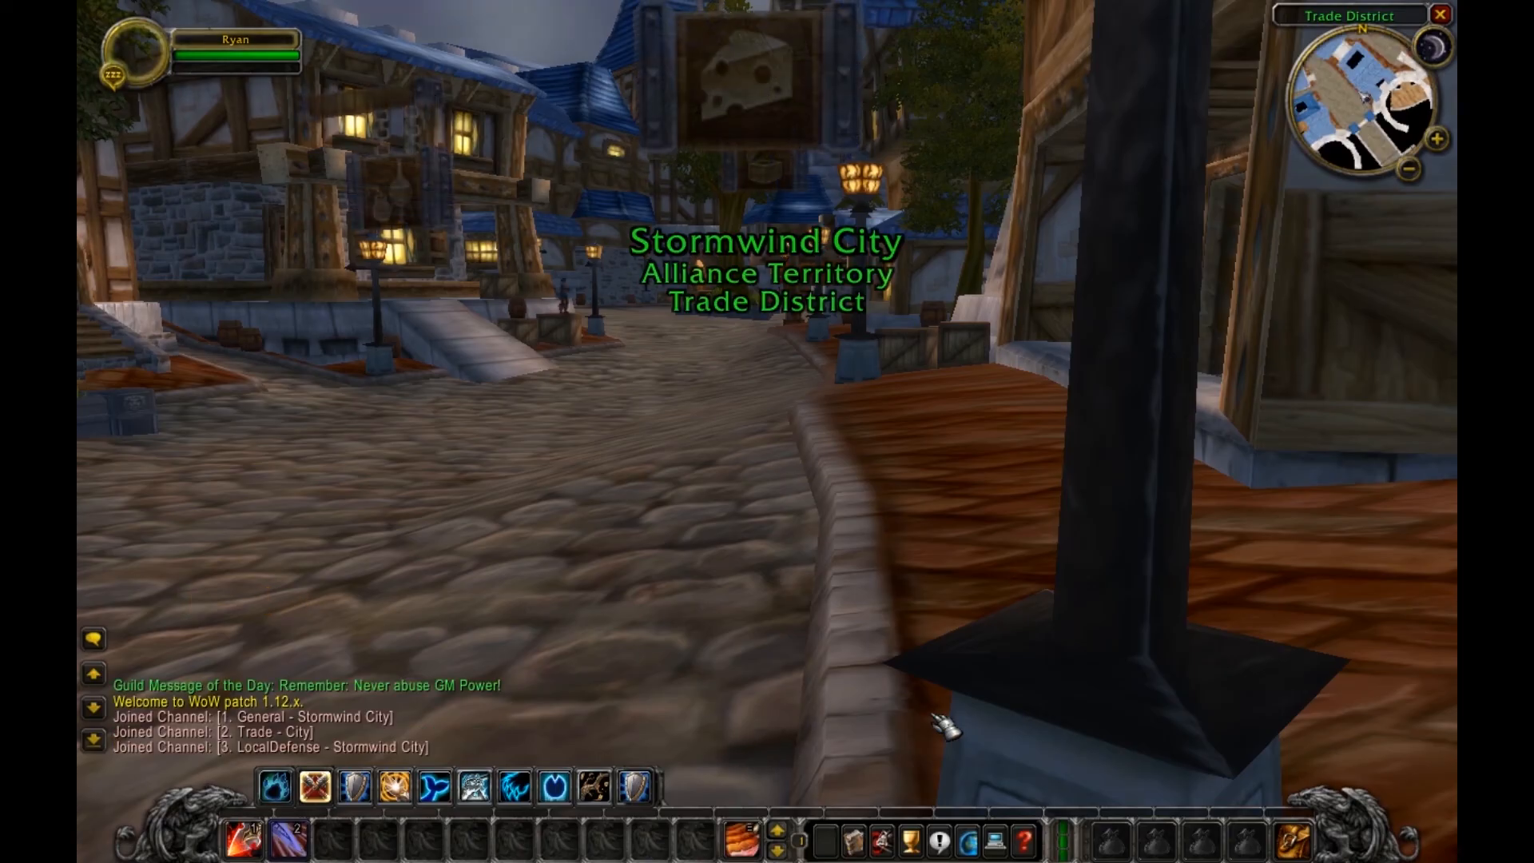
- Say 'And there you have it. A 1.12.x PTR running!!' and 'Enjoy!' in chat
{"action": "key", "text": "Return"}
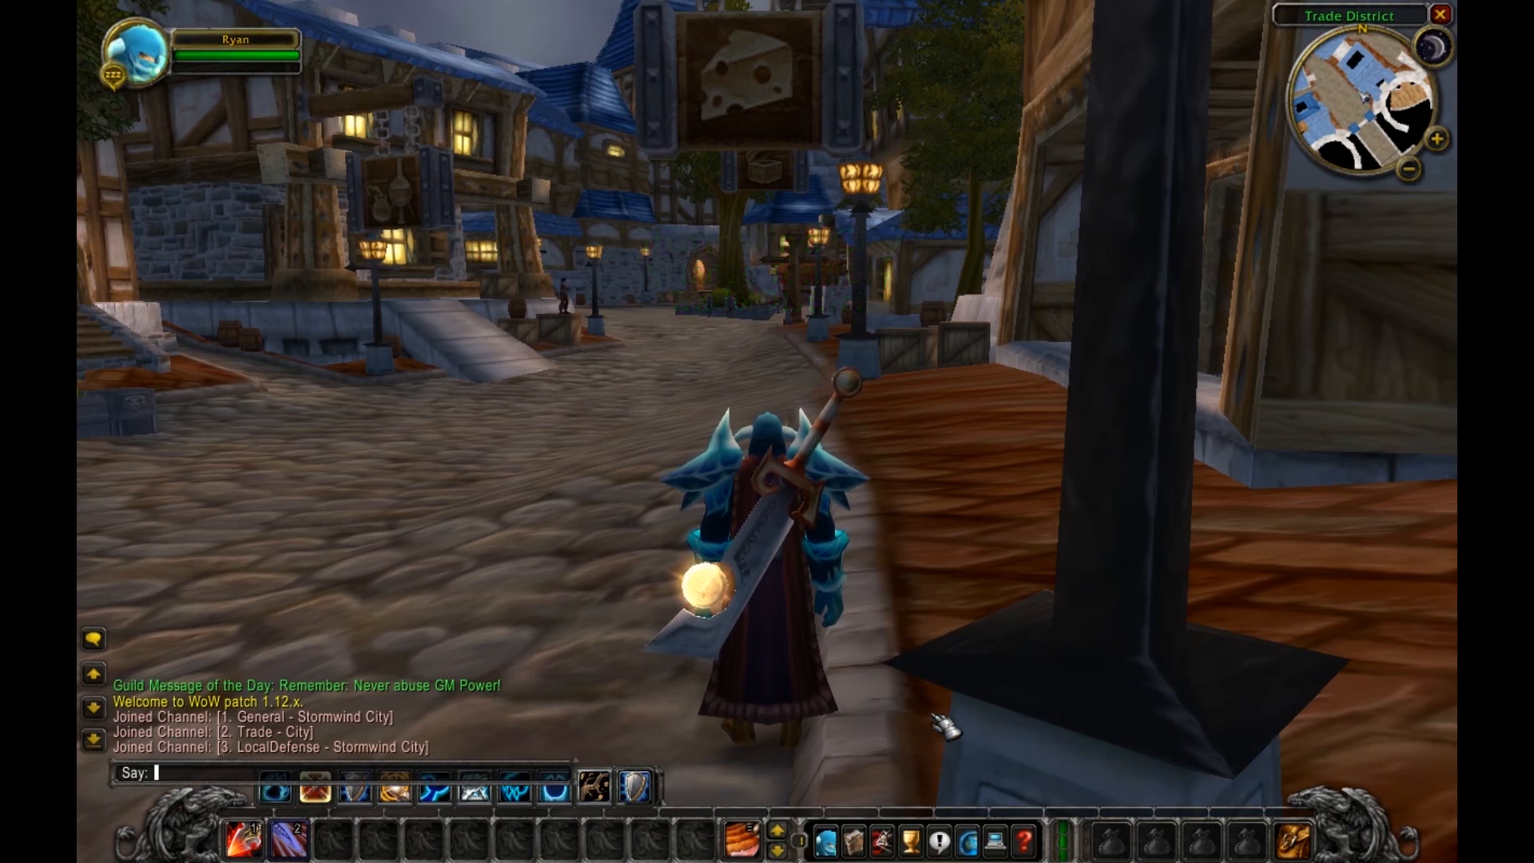
{"action": "type", "text": "And there you have"}
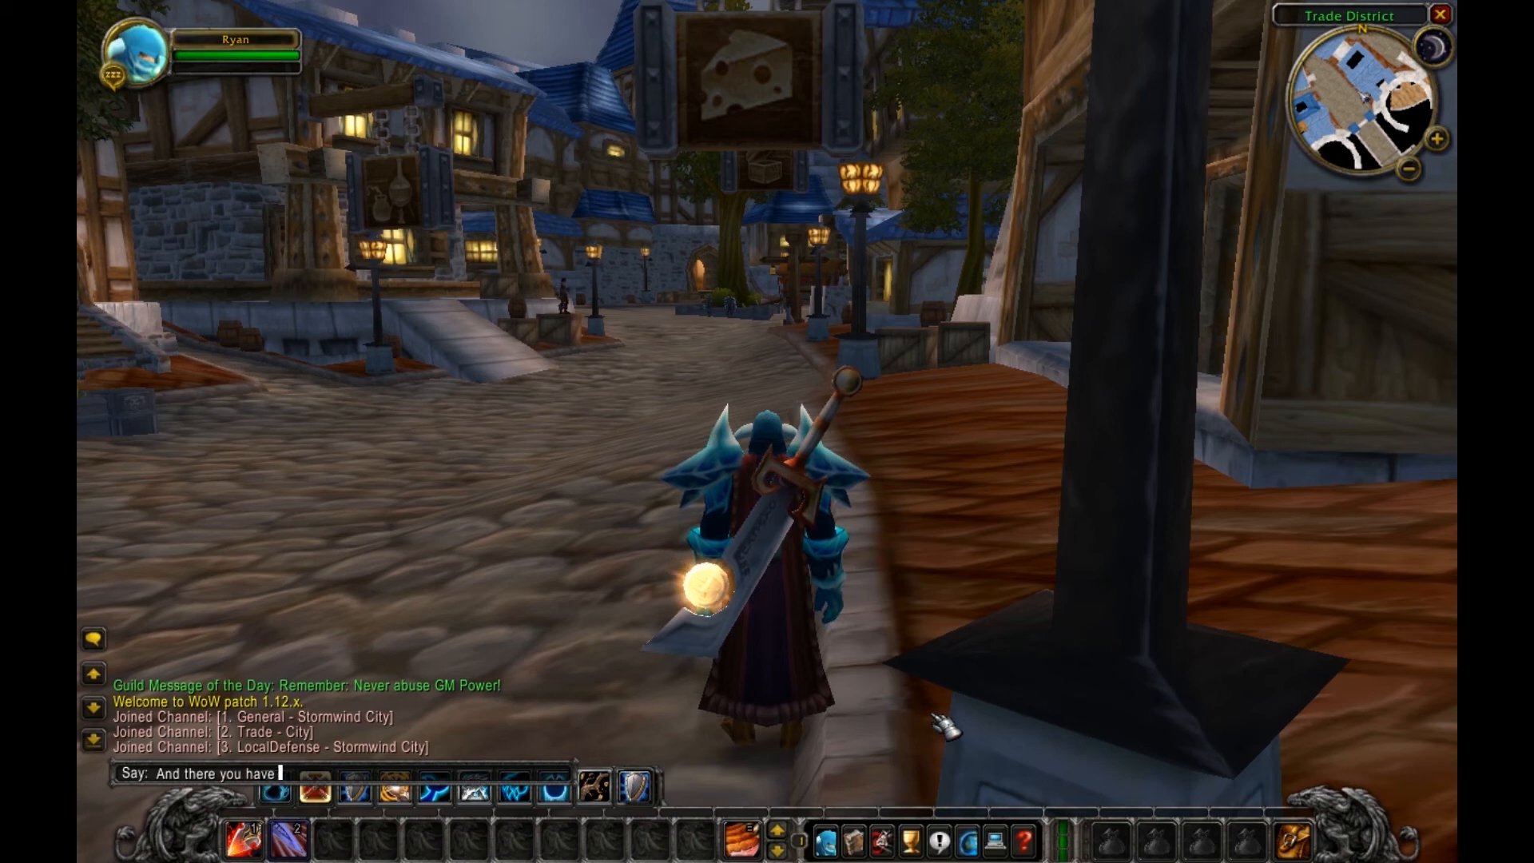
{"action": "type", "text": "it. A"}
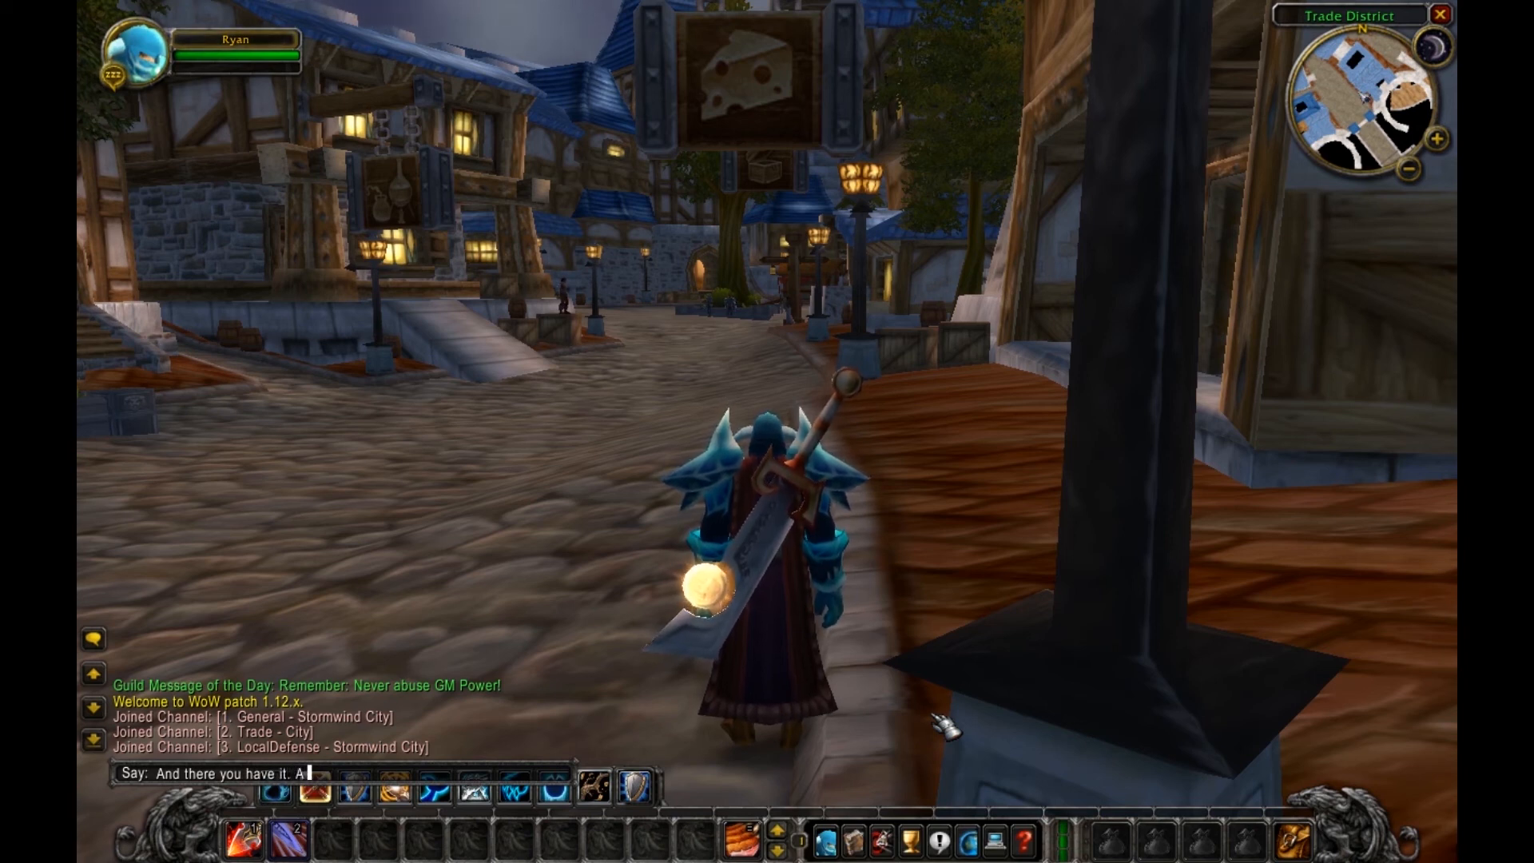
{"action": "type", "text": "1.12"}
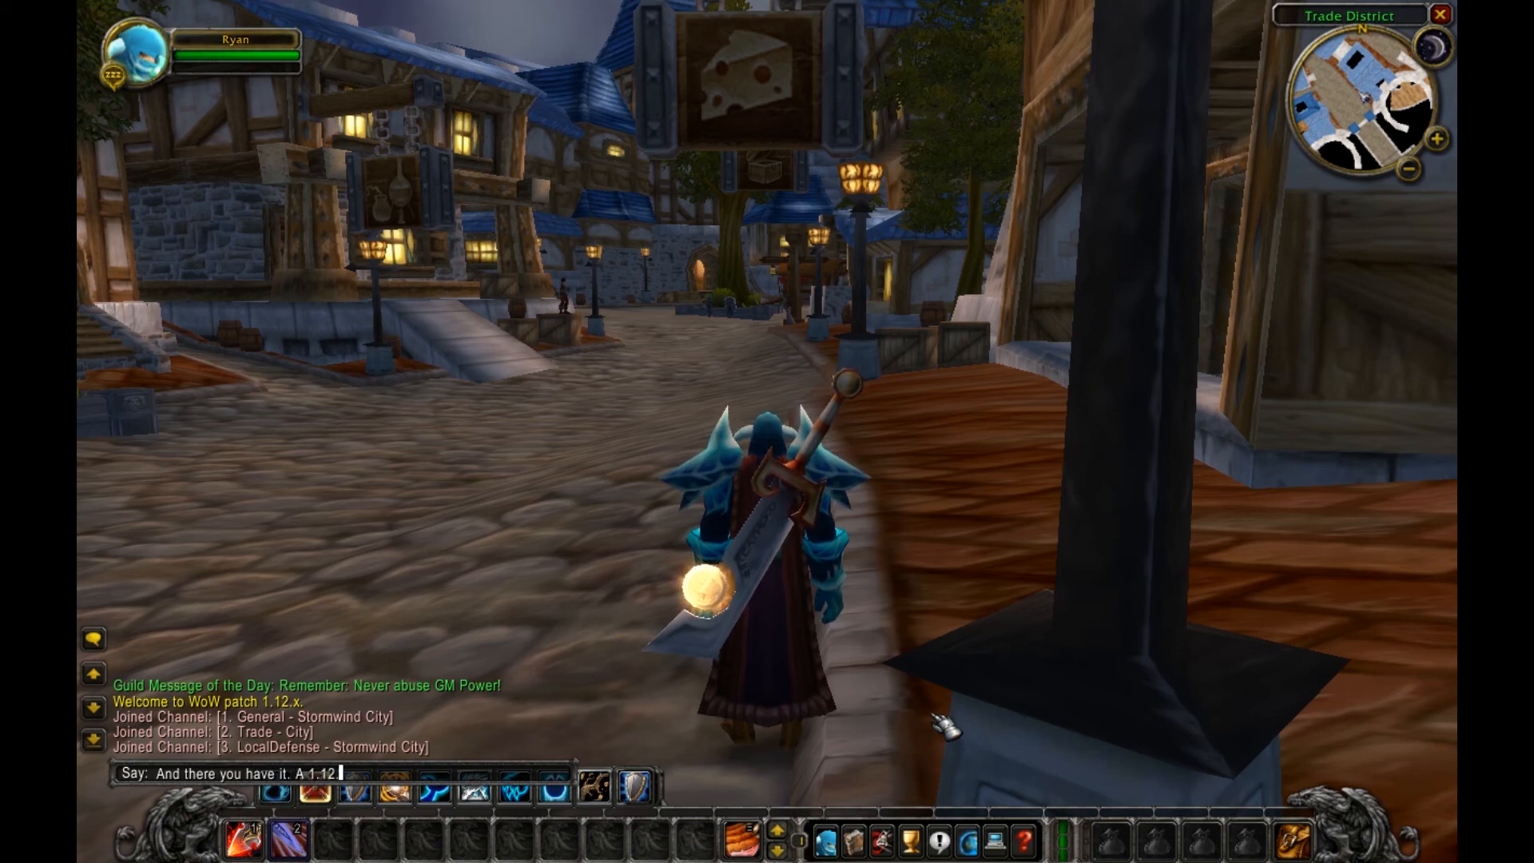
{"action": "type", "text": "PTR runn"}
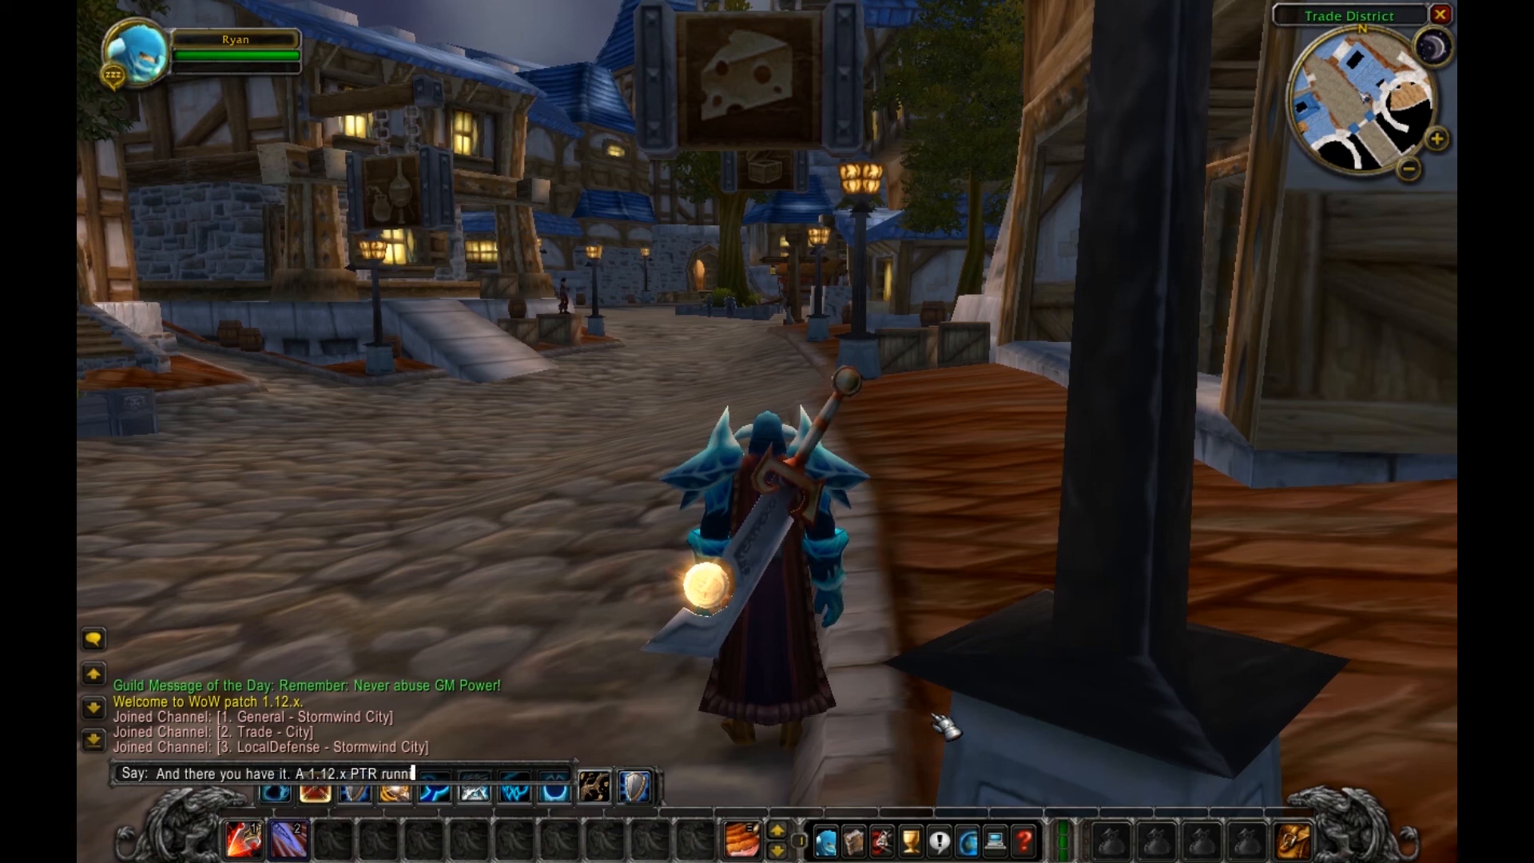
{"action": "type", "text": "ing!!"}
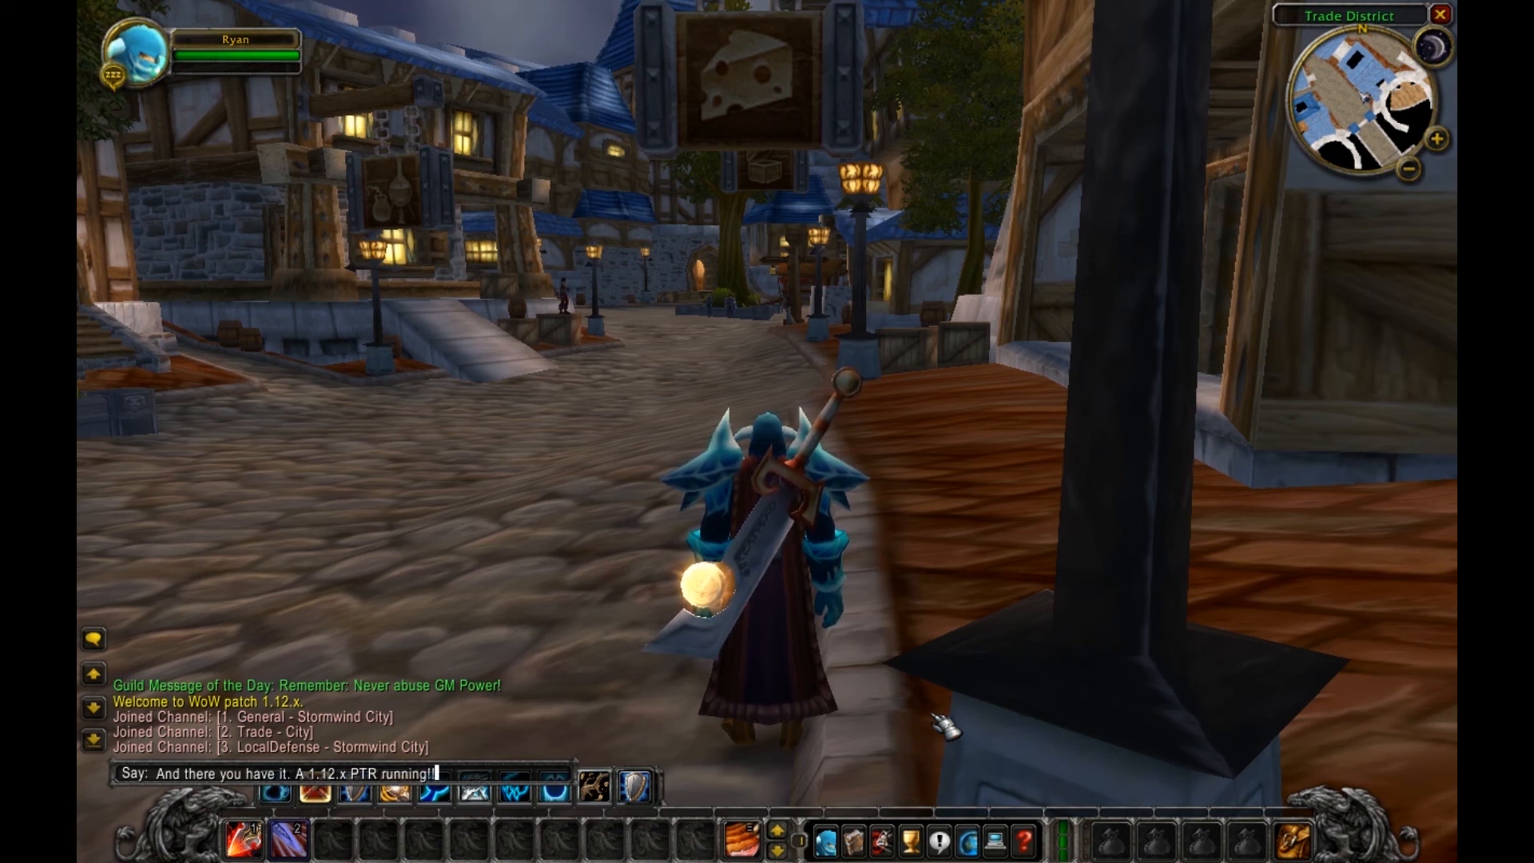
{"action": "key", "text": "Return"}
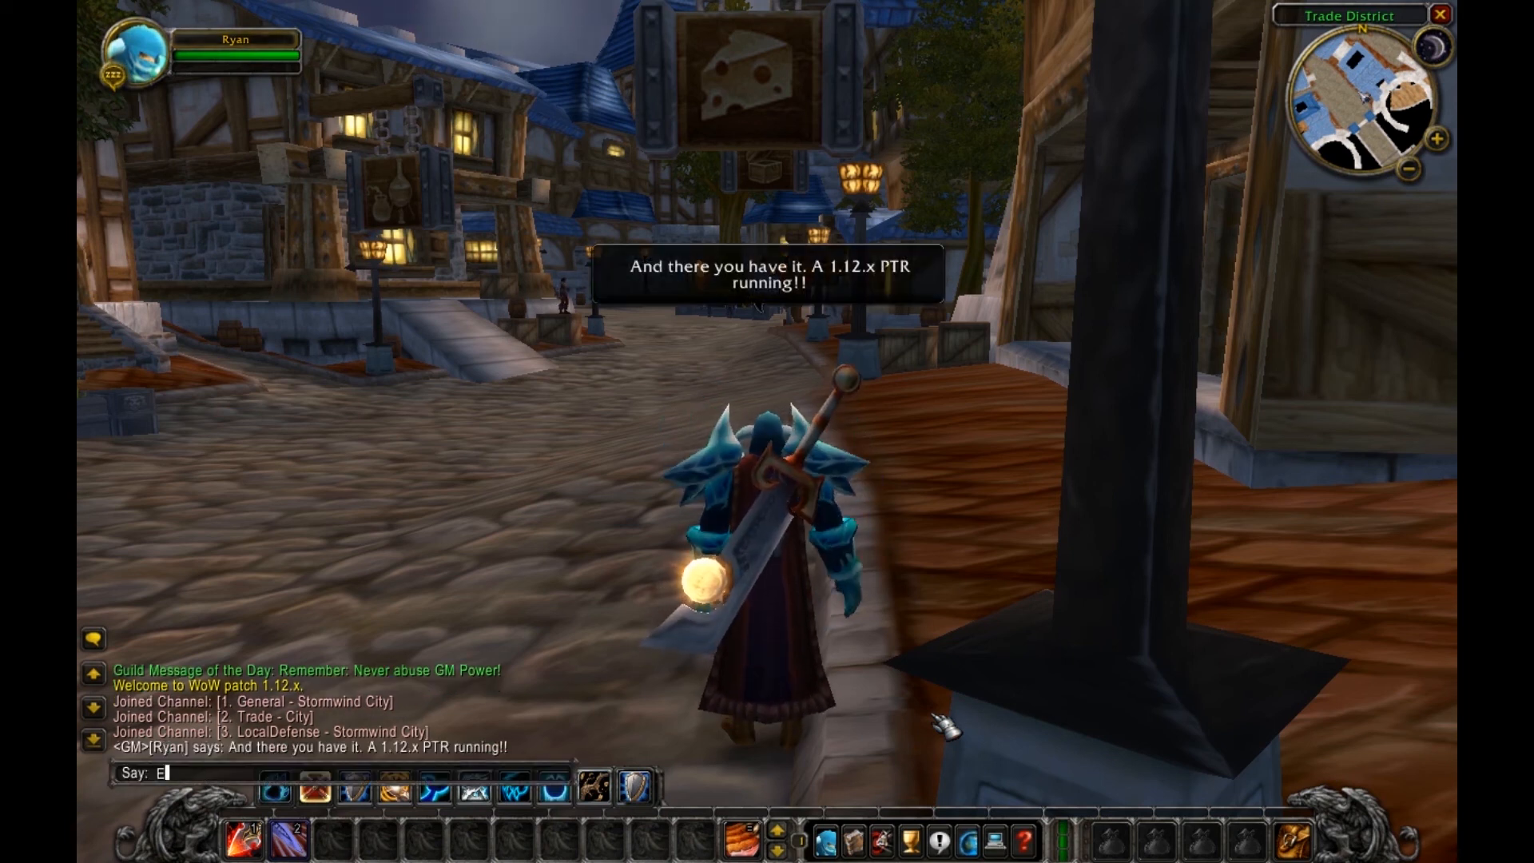
{"action": "key", "text": "Return"}
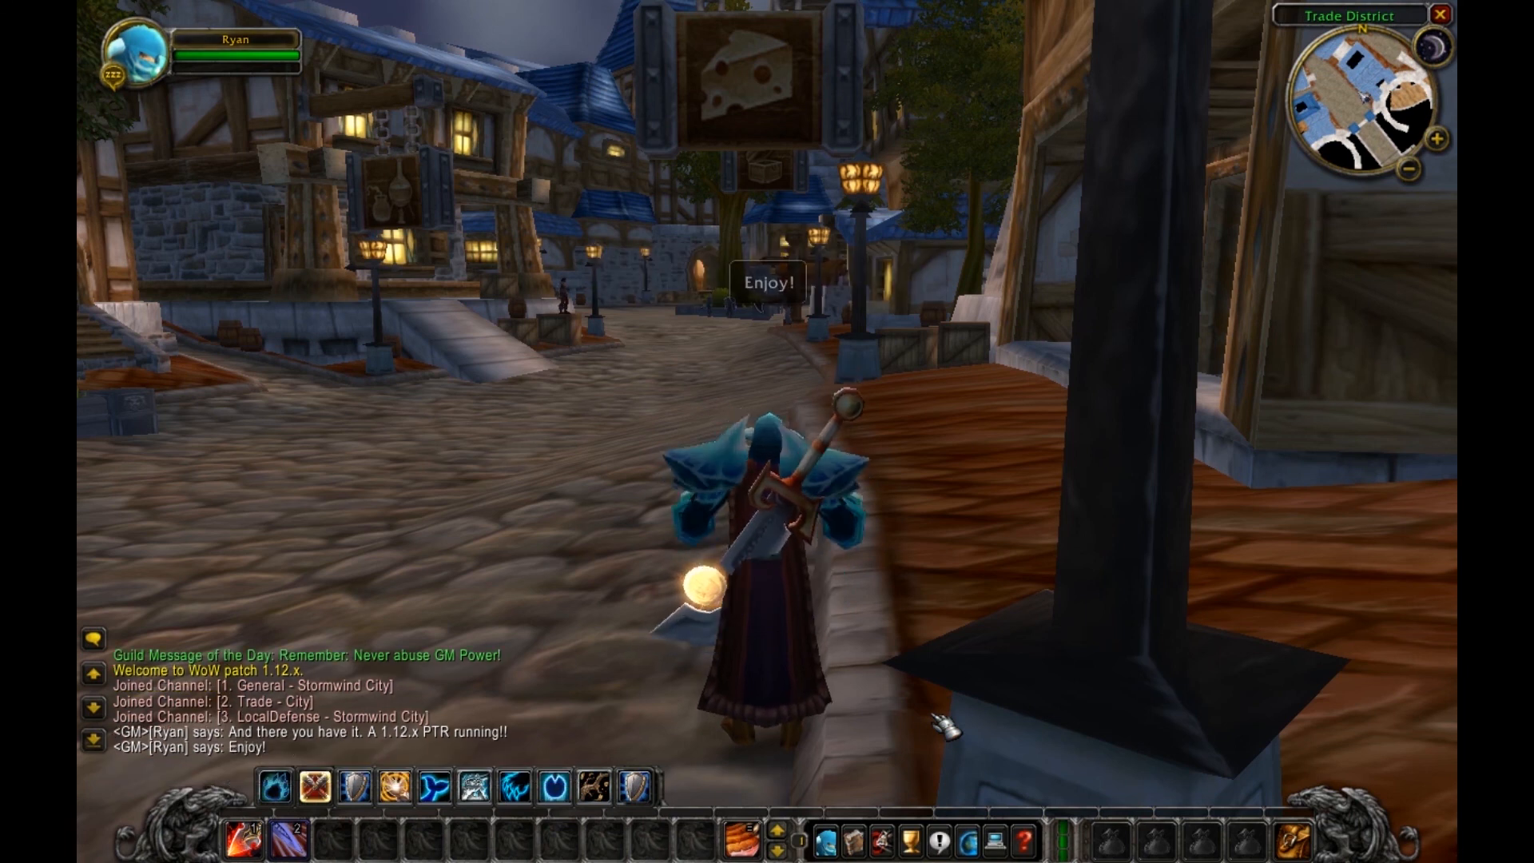
- Begin typing a 'Thanks for wat...' thank-you message in chat
{"action": "type", "text": "T"}
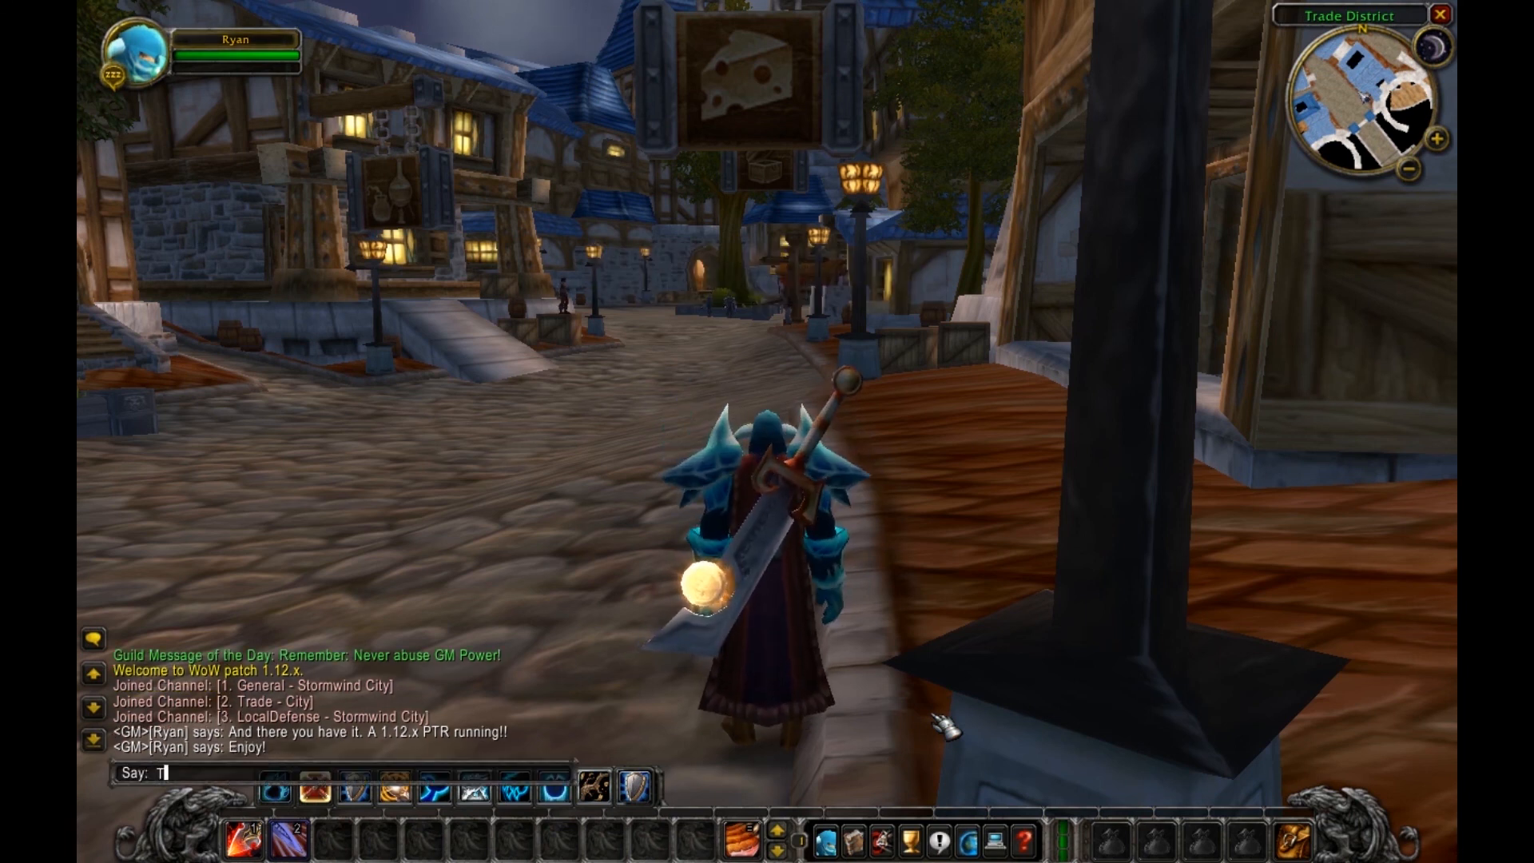
{"action": "type", "text": "hanks"}
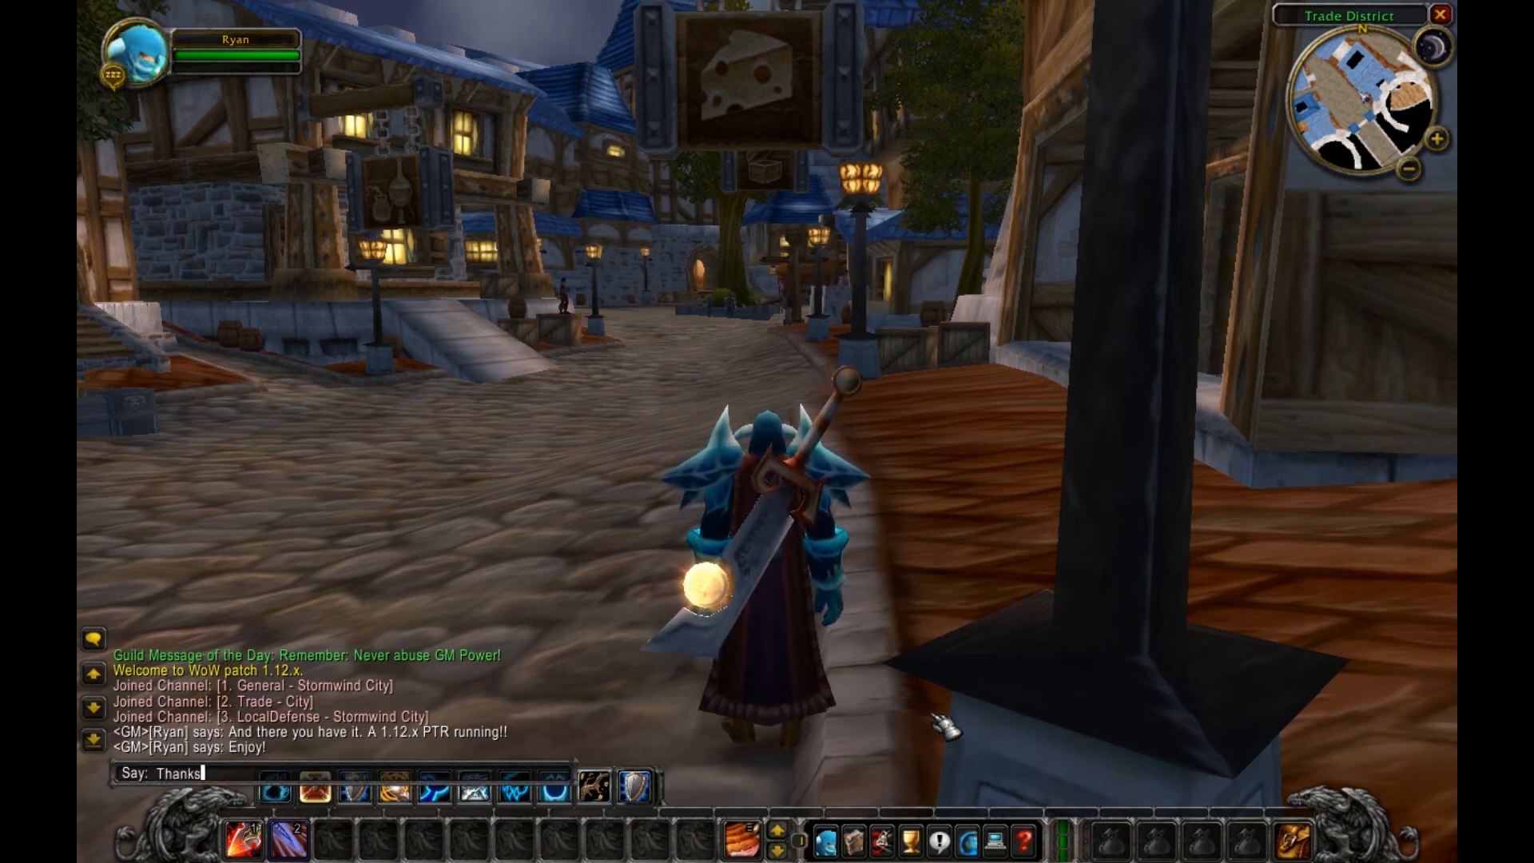
{"action": "type", "text": "for wat"}
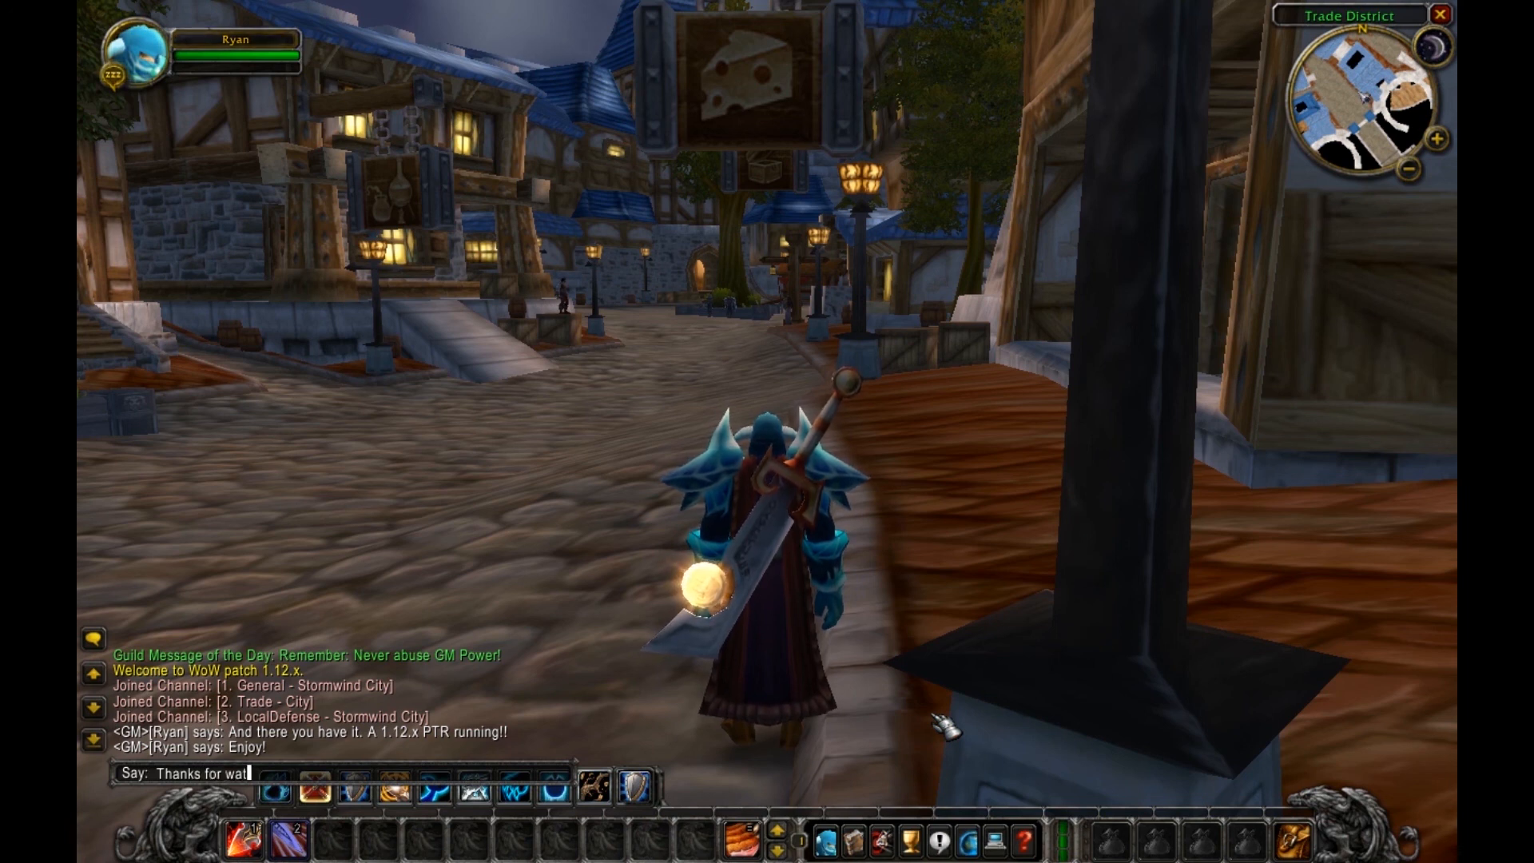